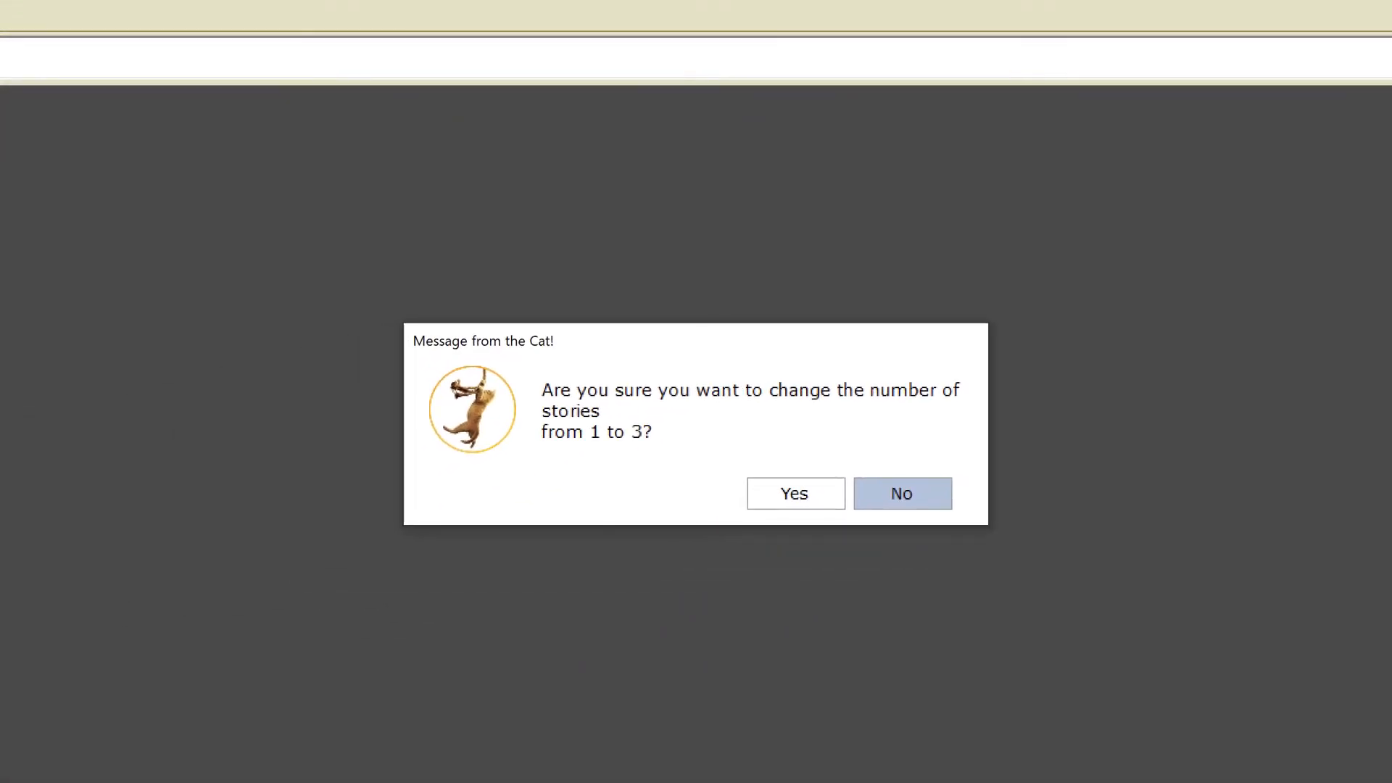
Step: Confirm 3 stories for the first group and add two more story groups via Movie Series > Add New Story Group
{"action": "left_click", "coordinate": [794, 493]}
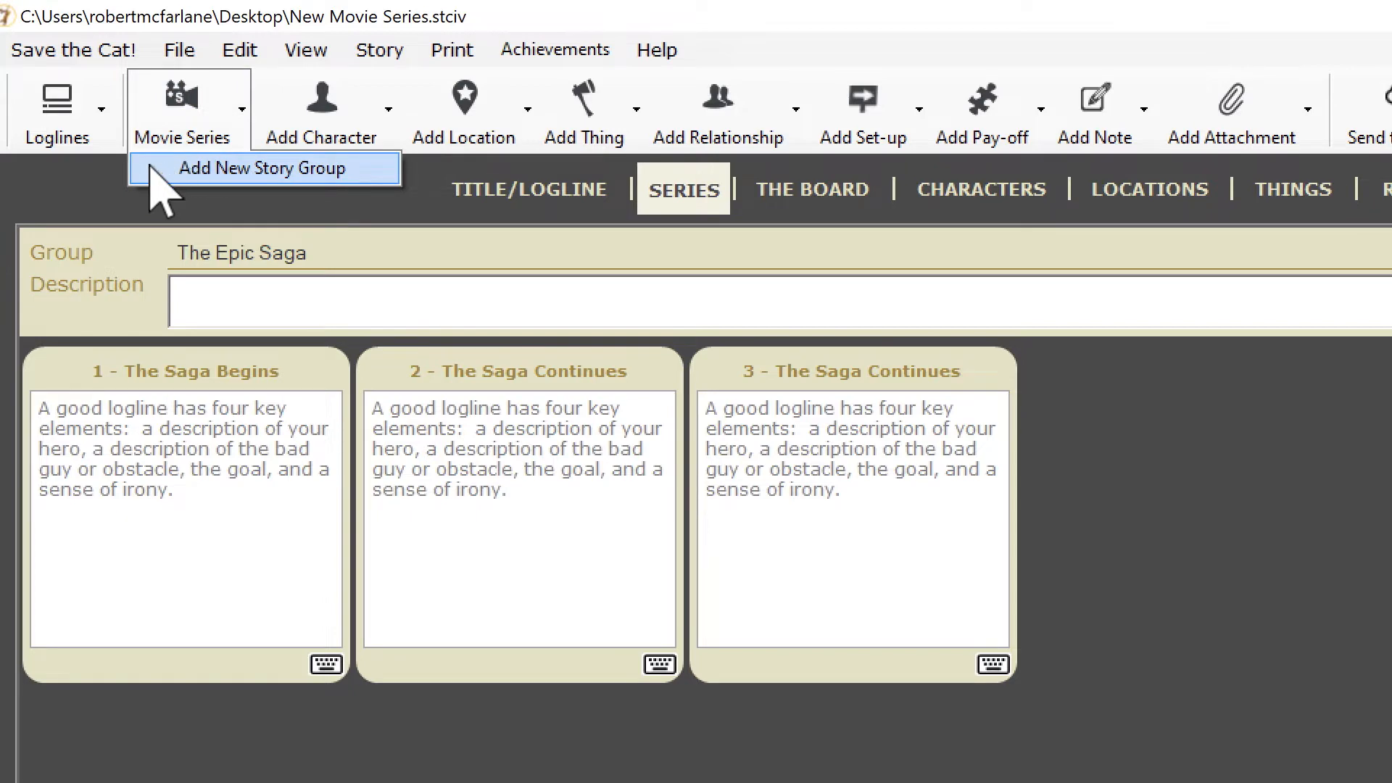
{"action": "left_click", "coordinate": [262, 168]}
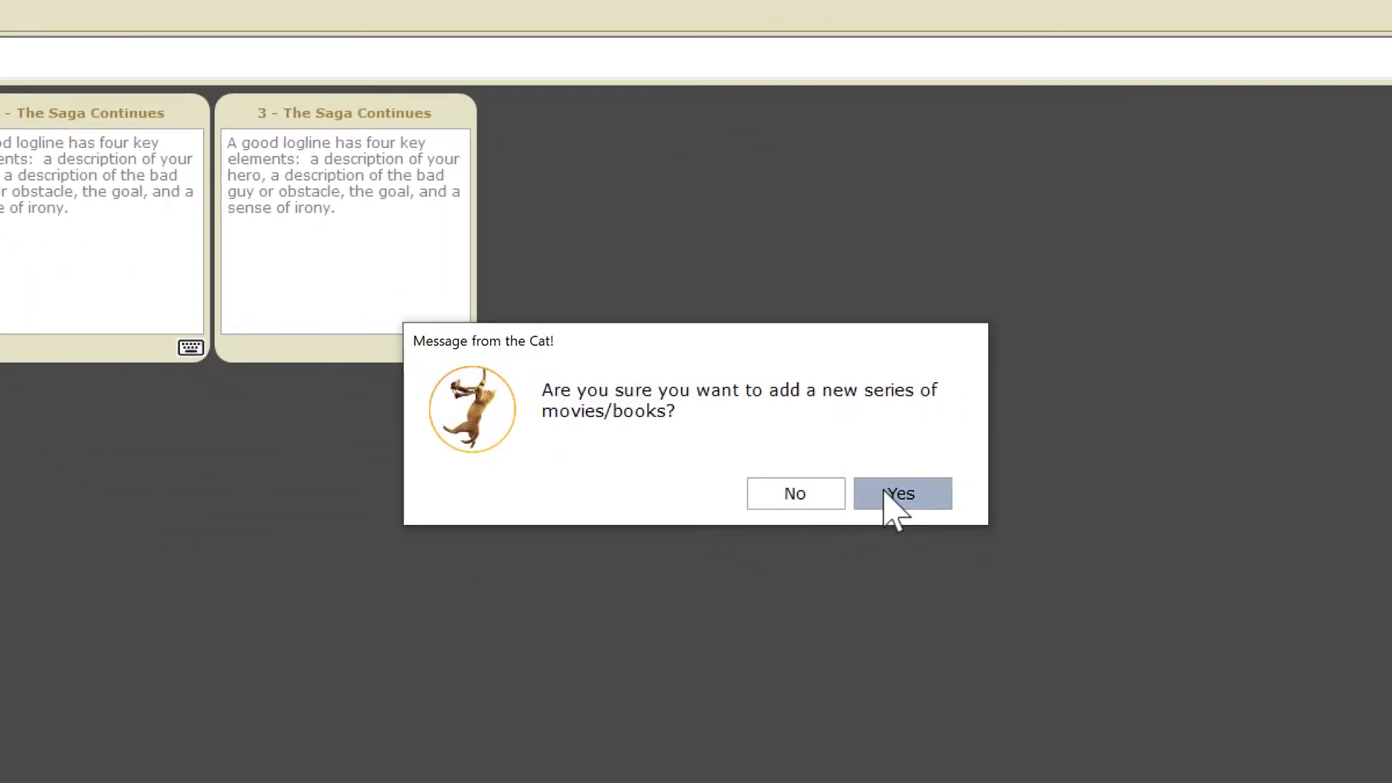
{"action": "left_click", "coordinate": [901, 493]}
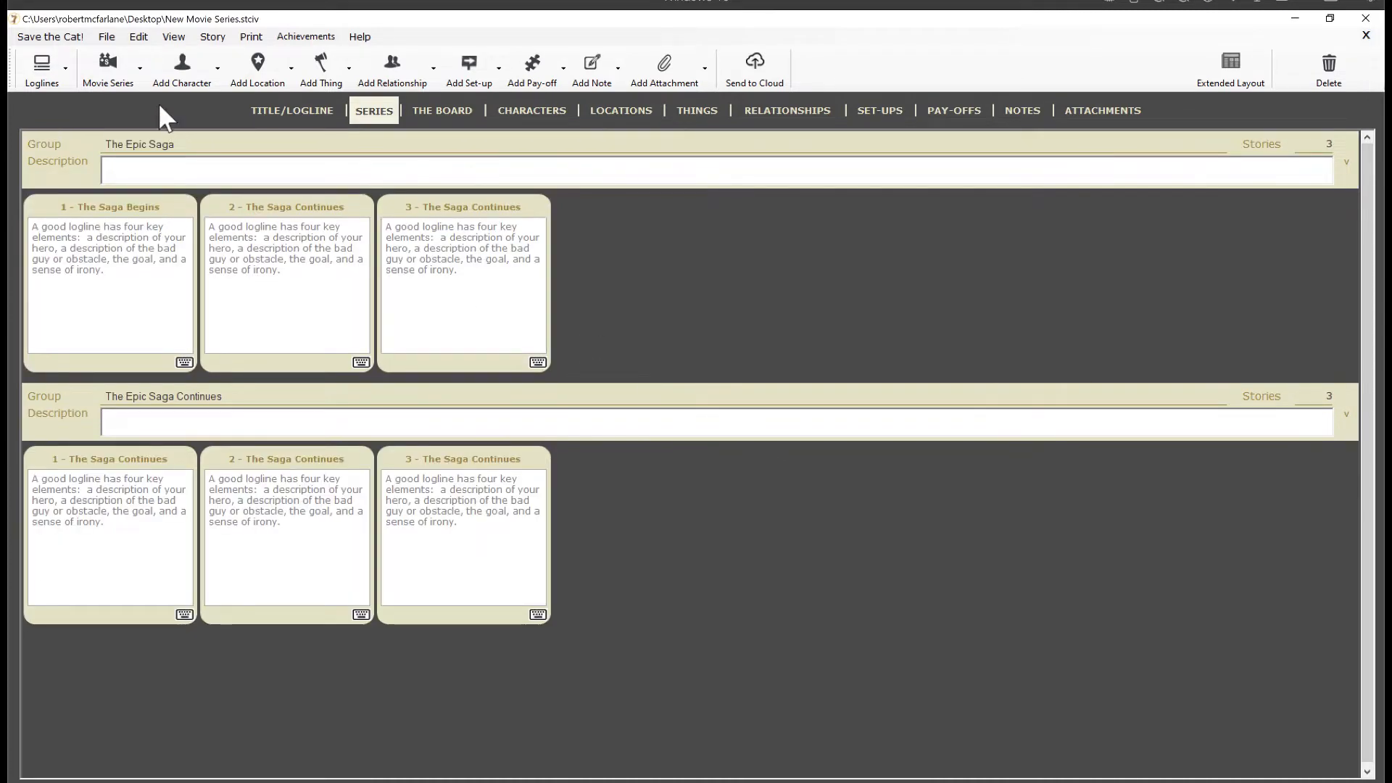
{"action": "left_click", "coordinate": [108, 68]}
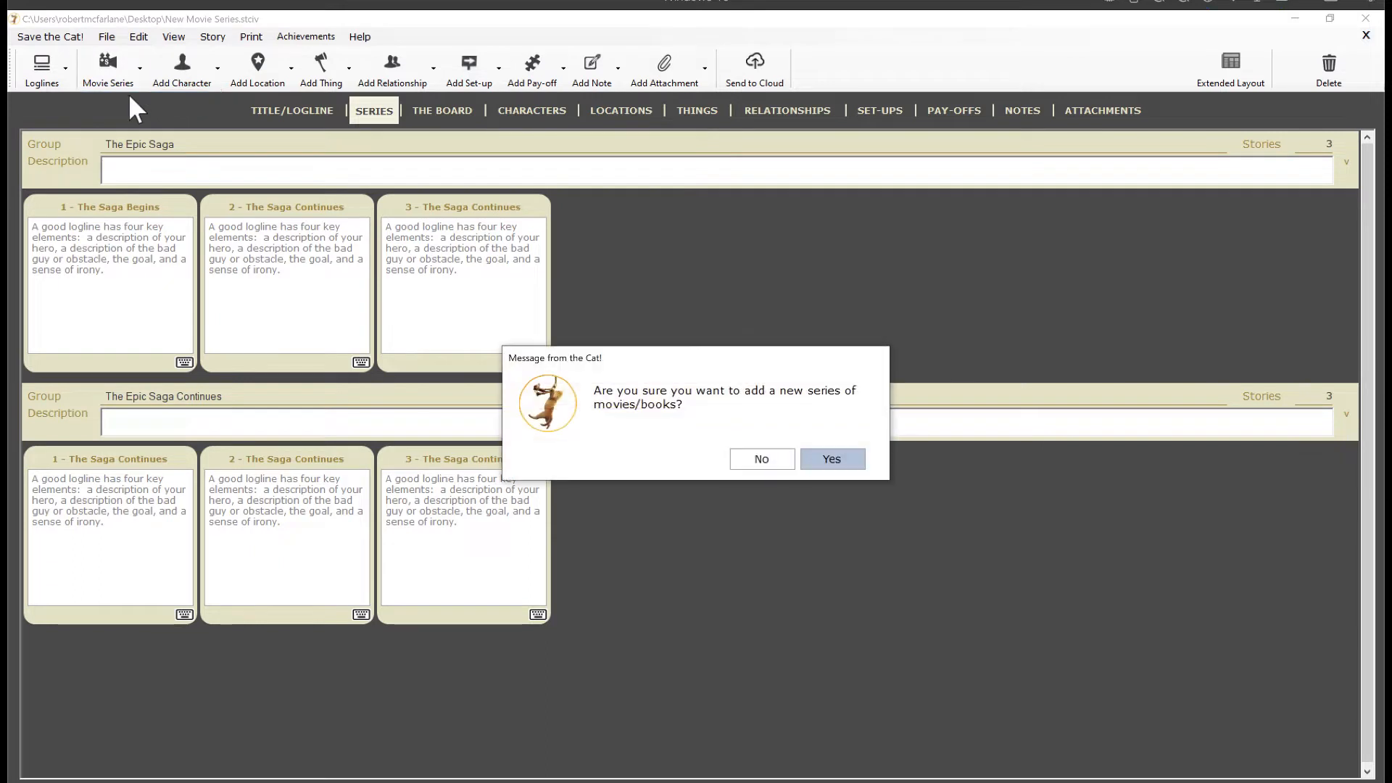
{"action": "left_click", "coordinate": [829, 459]}
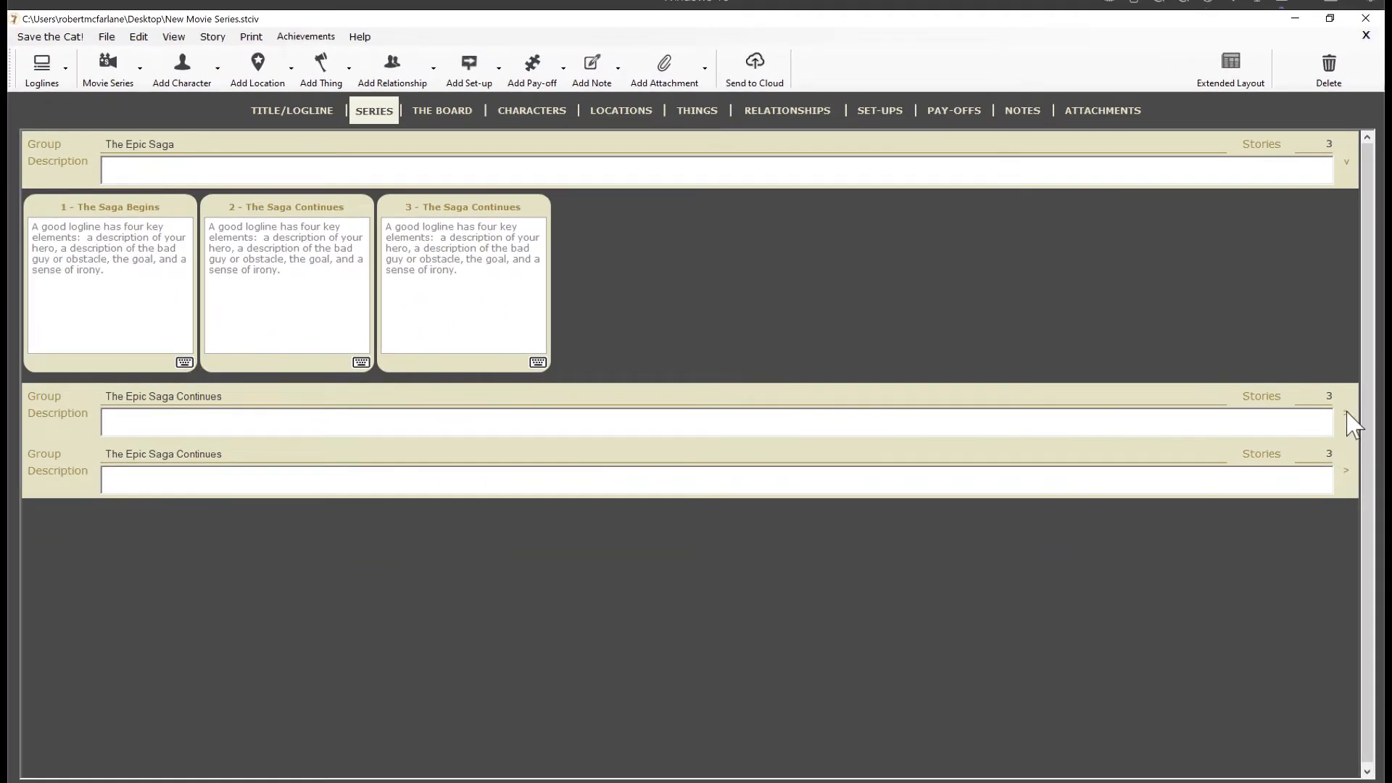
Step: Enter 'Introducing the Worlds' as the first story group's name
{"action": "left_click", "coordinate": [1346, 415]}
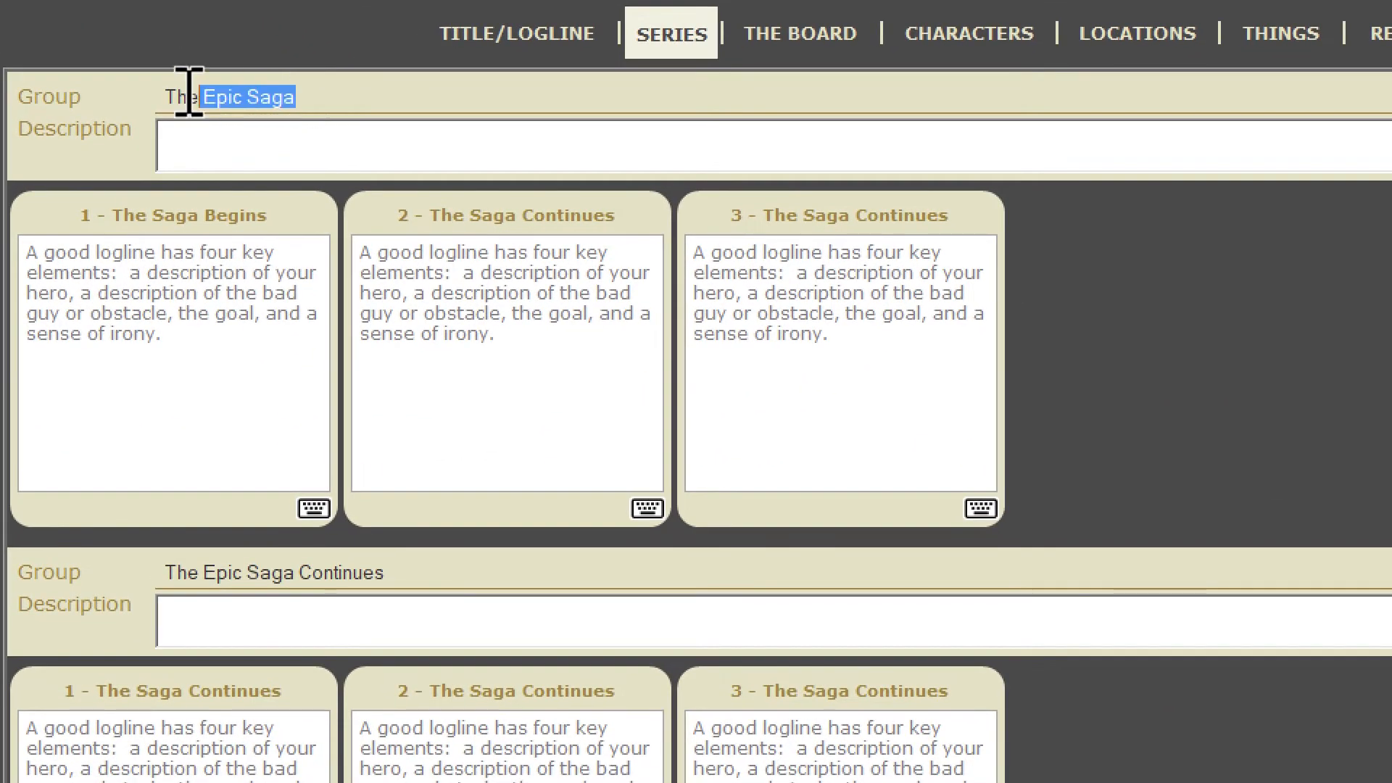
{"action": "type", "text": "Introducing the Wo"}
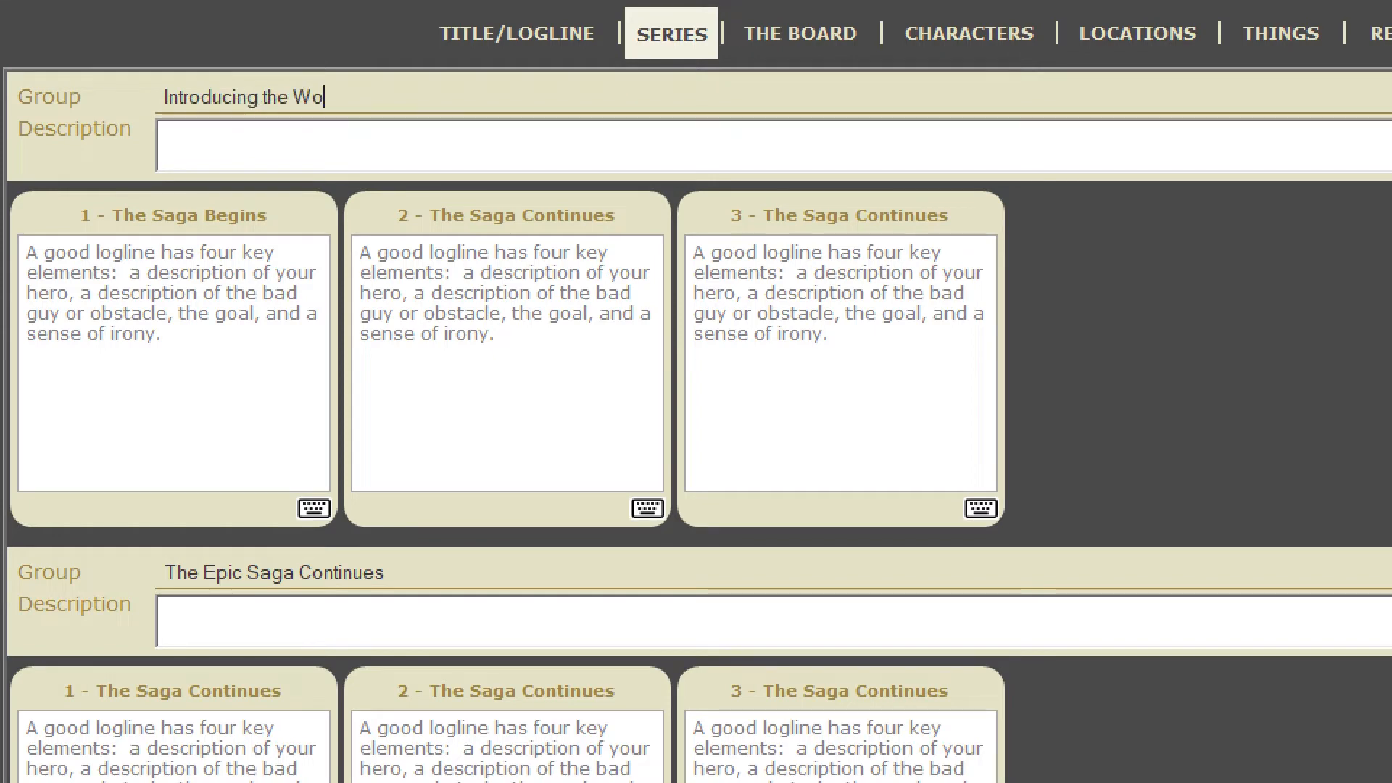
{"action": "type", "text": "rlds"}
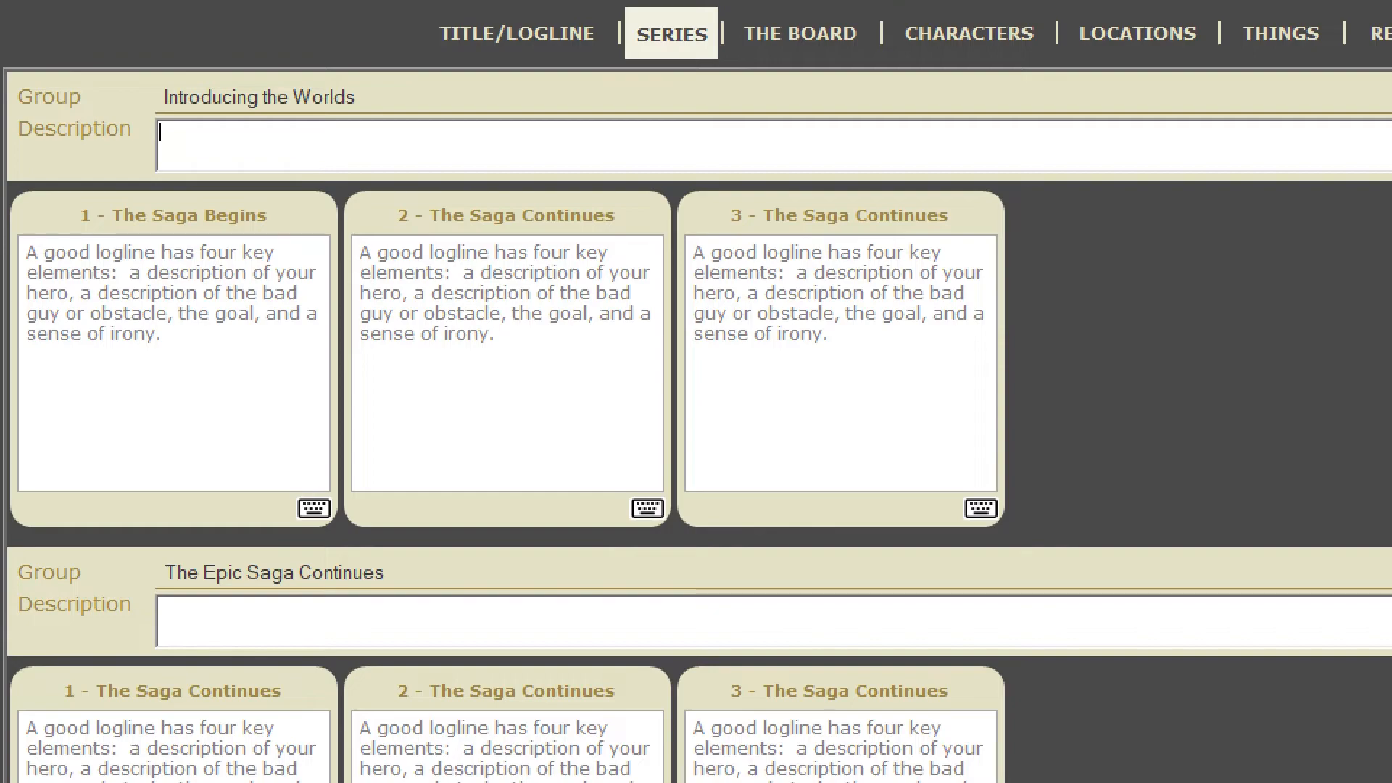
Step: Title story 1 'Save the Cat! World' with a template logline and close it back to the series
{"action": "double_click", "coordinate": [172, 214]}
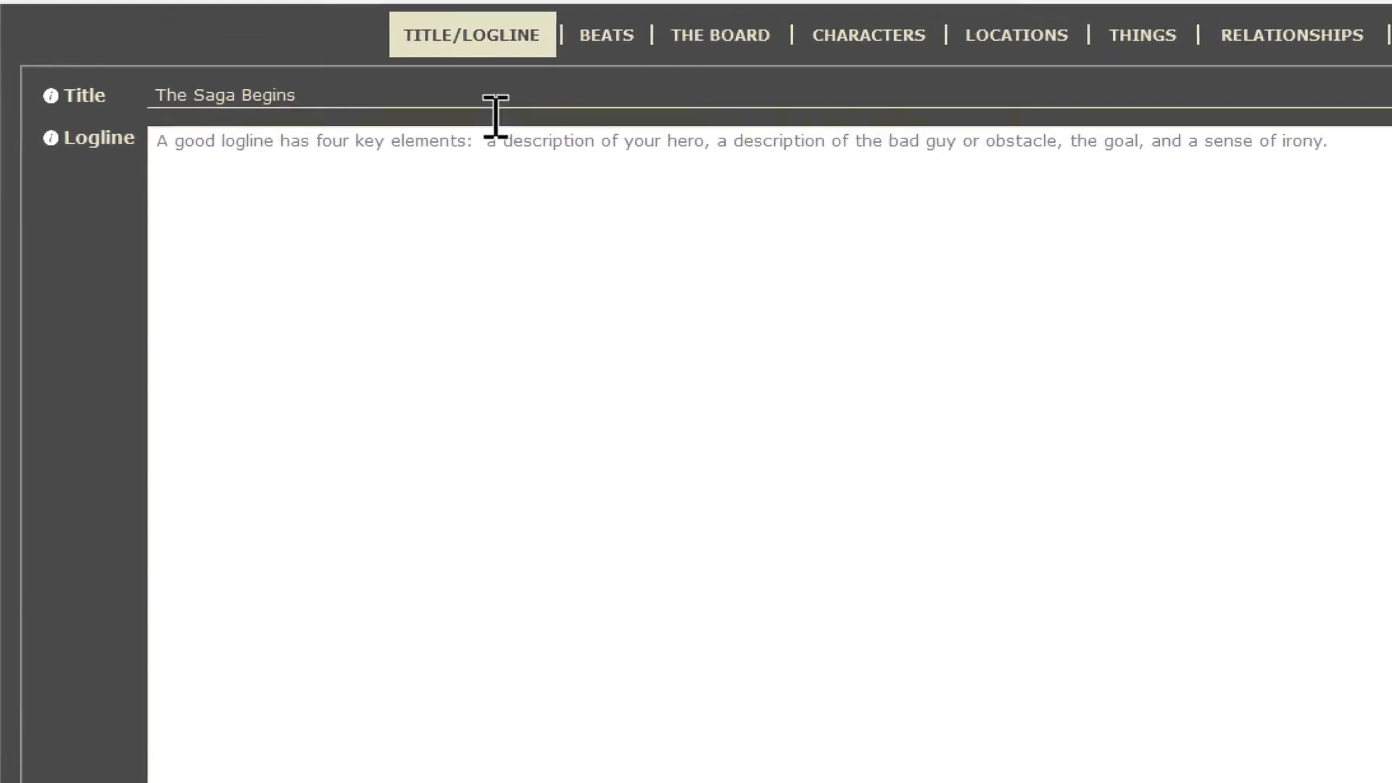
{"action": "type", "text": "Save the Cat! World"}
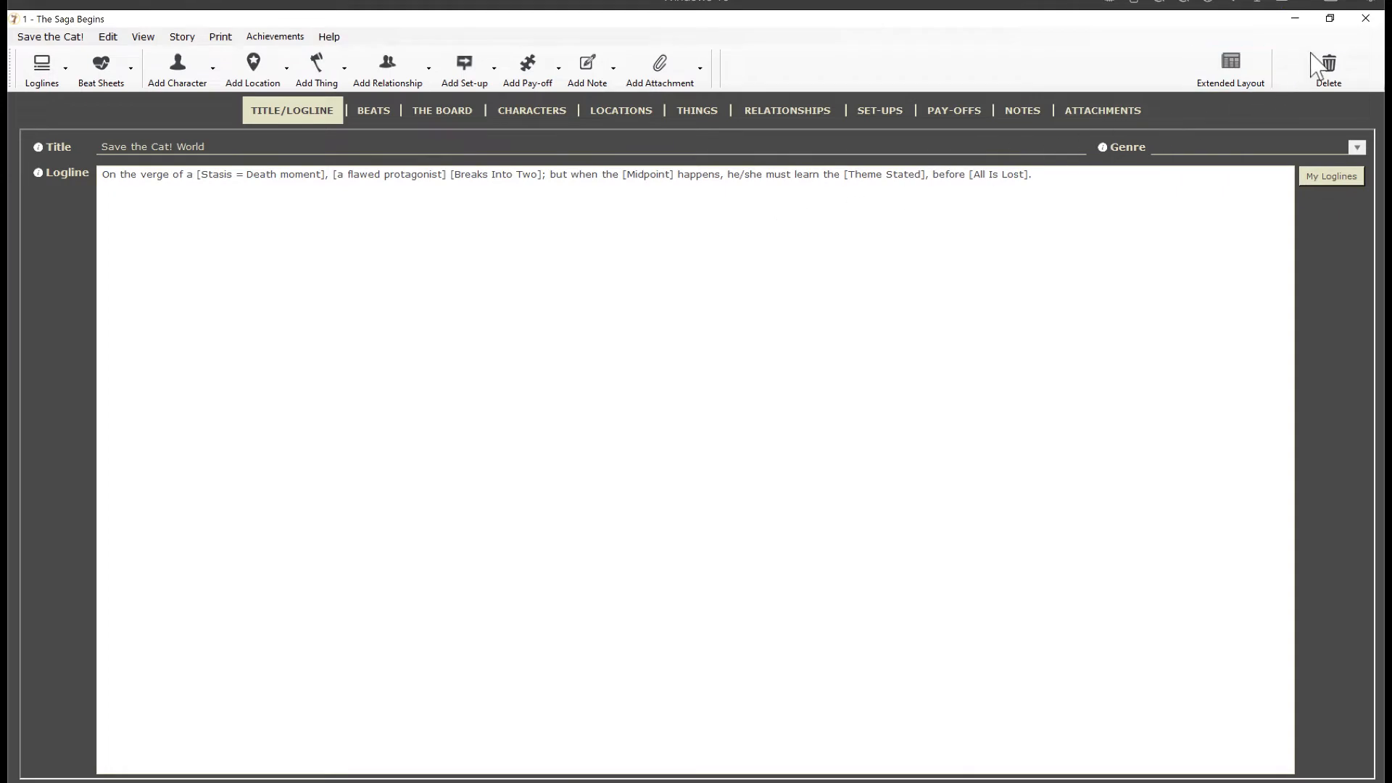
{"action": "left_click", "coordinate": [1327, 68]}
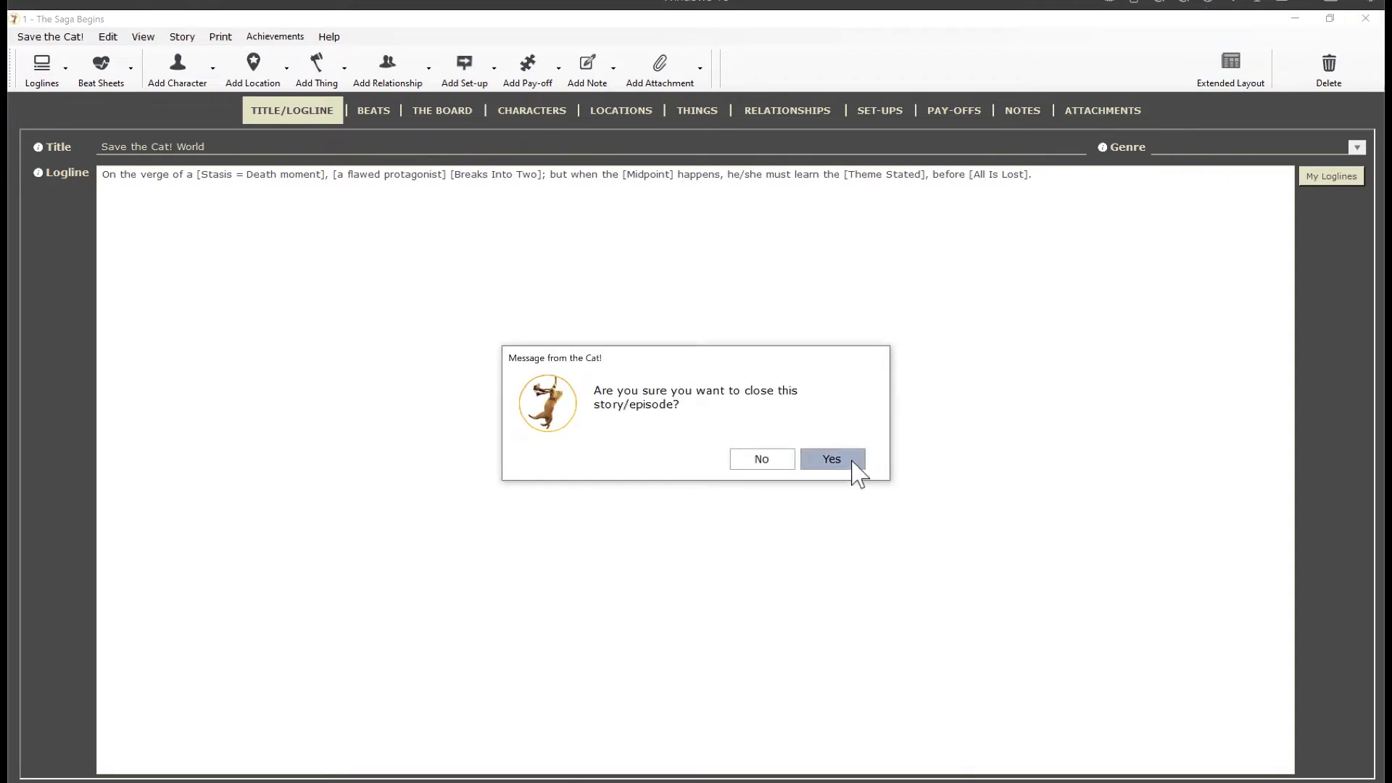
{"action": "left_click", "coordinate": [829, 459]}
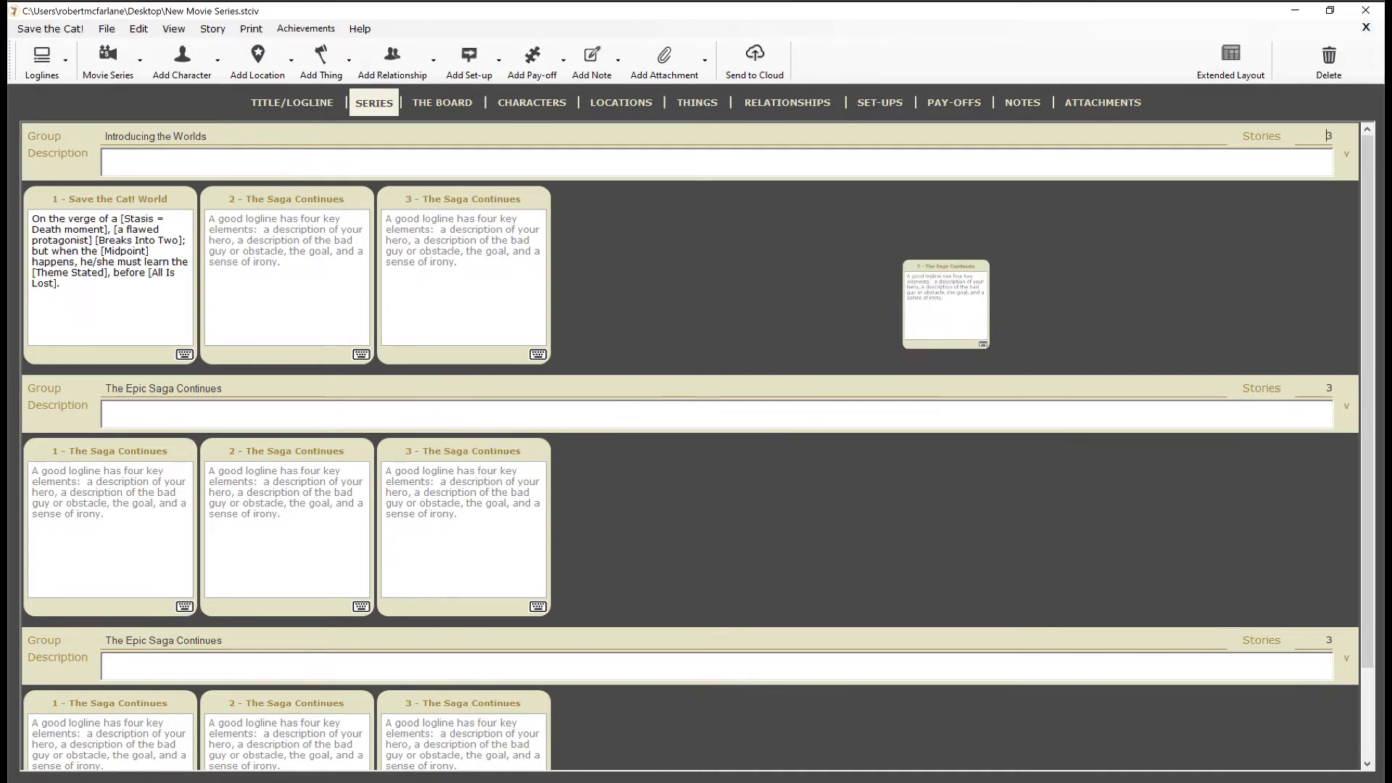
Step: Delete story 3 from The Epic Saga Continues group, leaving it with two stories
{"action": "left_click", "coordinate": [1328, 55]}
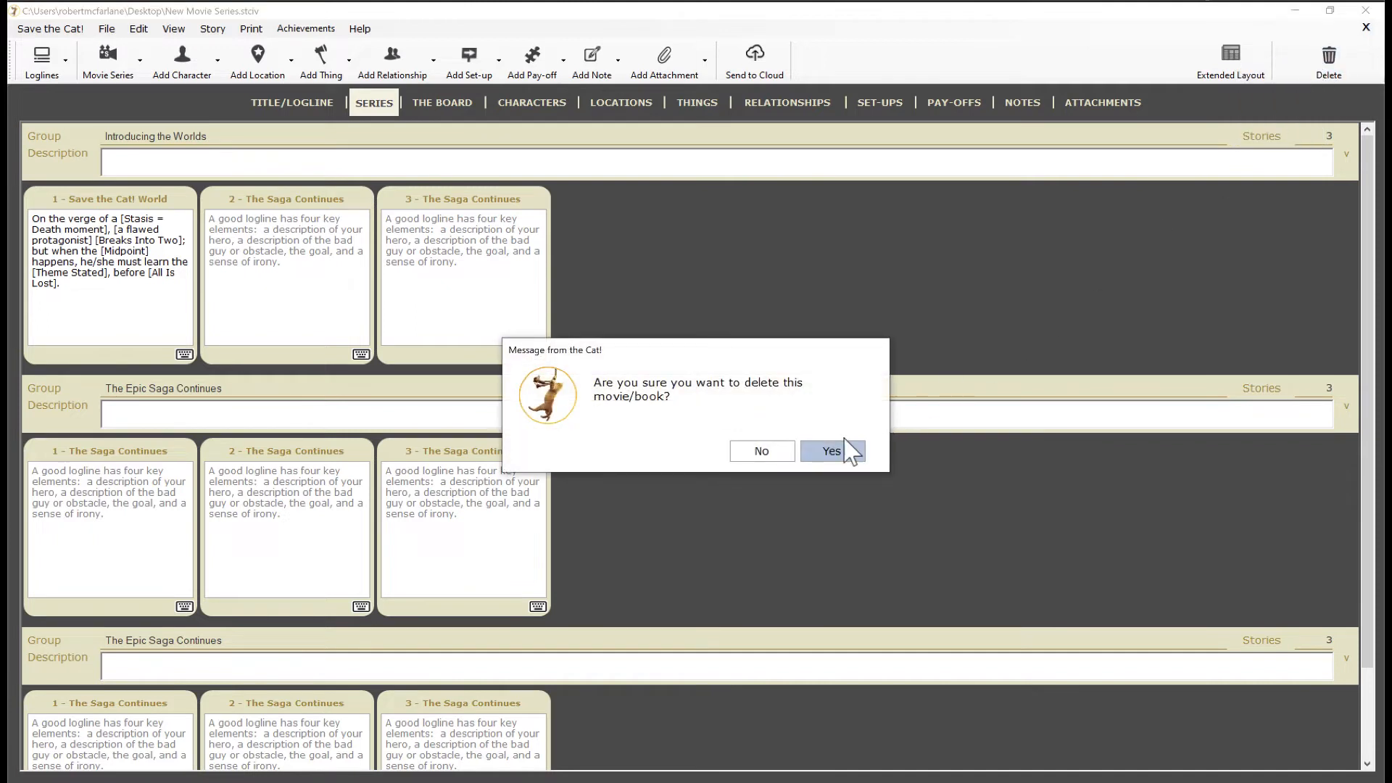
{"action": "left_click", "coordinate": [830, 451]}
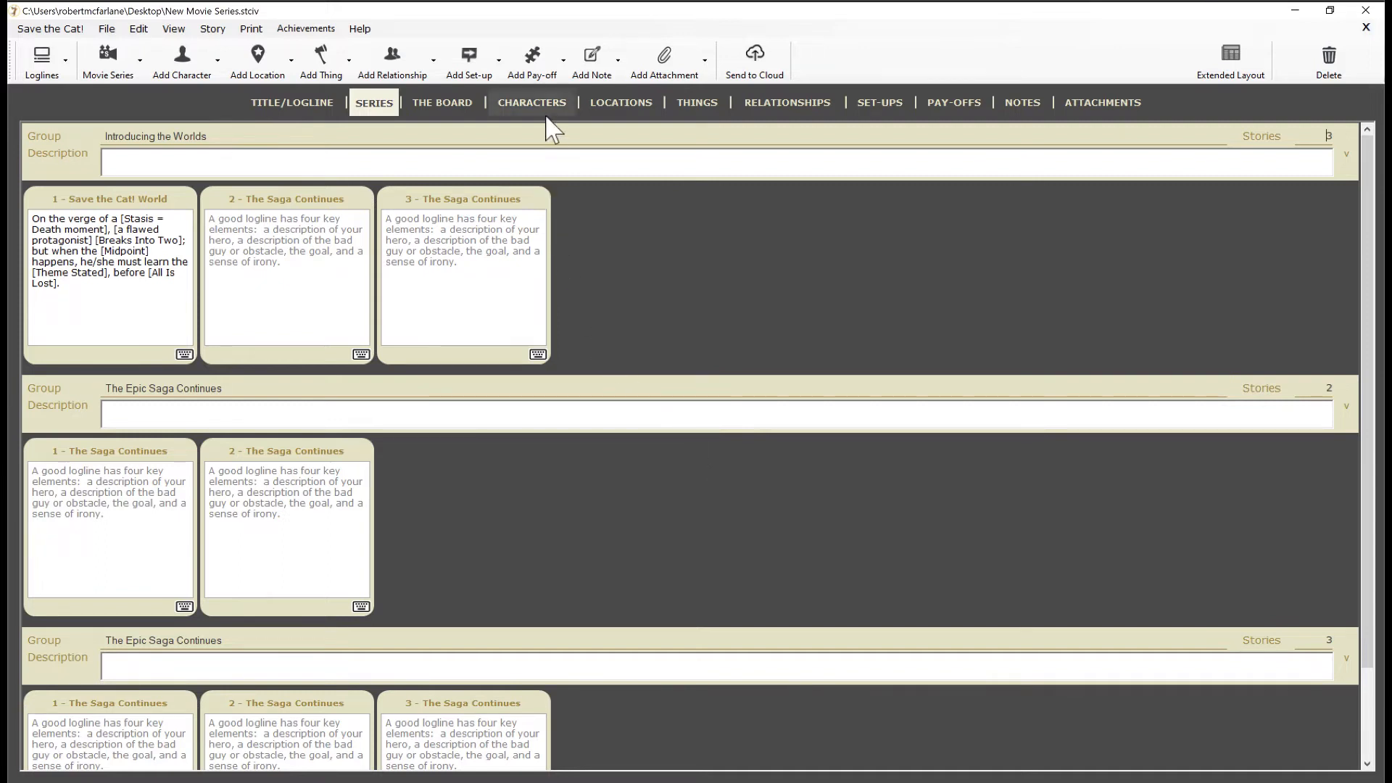
Step: Add BOB and KATHY as series main characters in the Characters list
{"action": "left_click", "coordinate": [531, 101]}
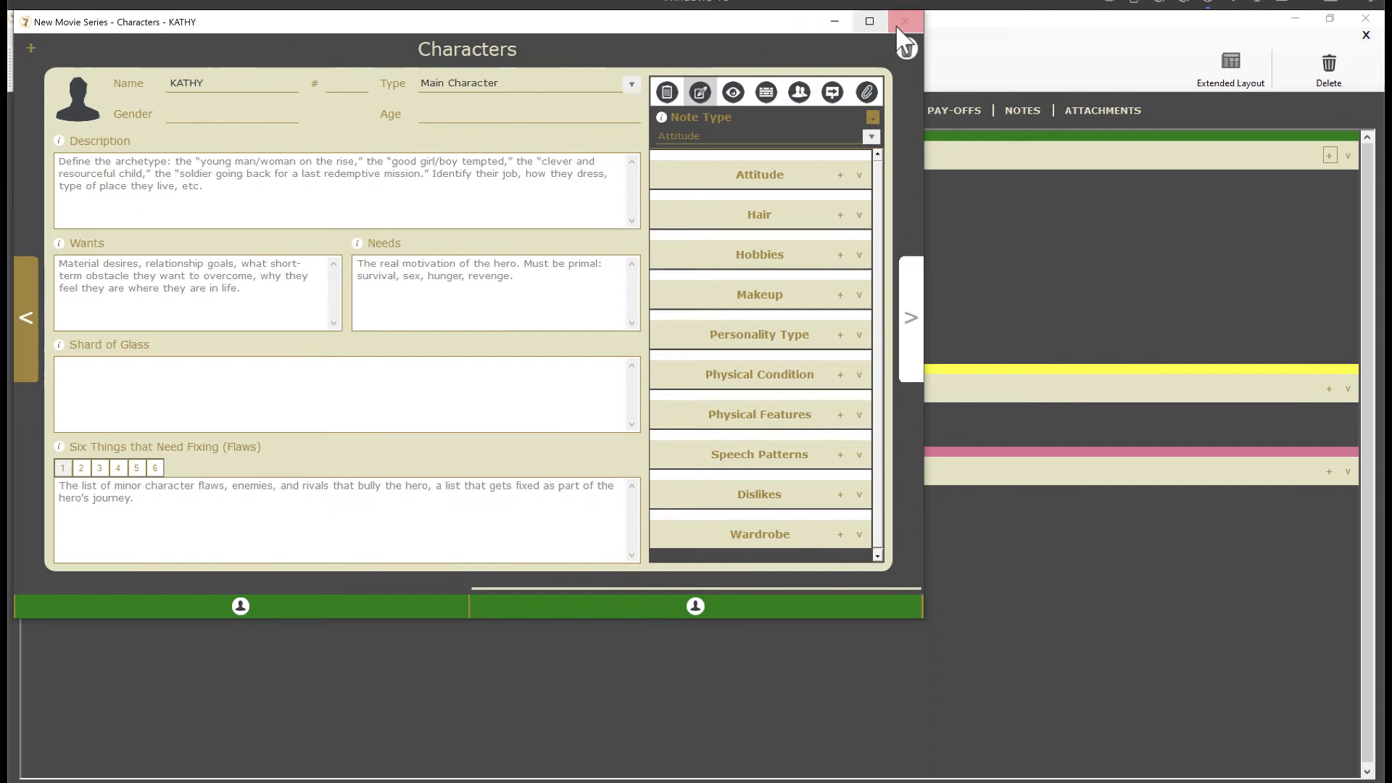
{"action": "left_click", "coordinate": [905, 22]}
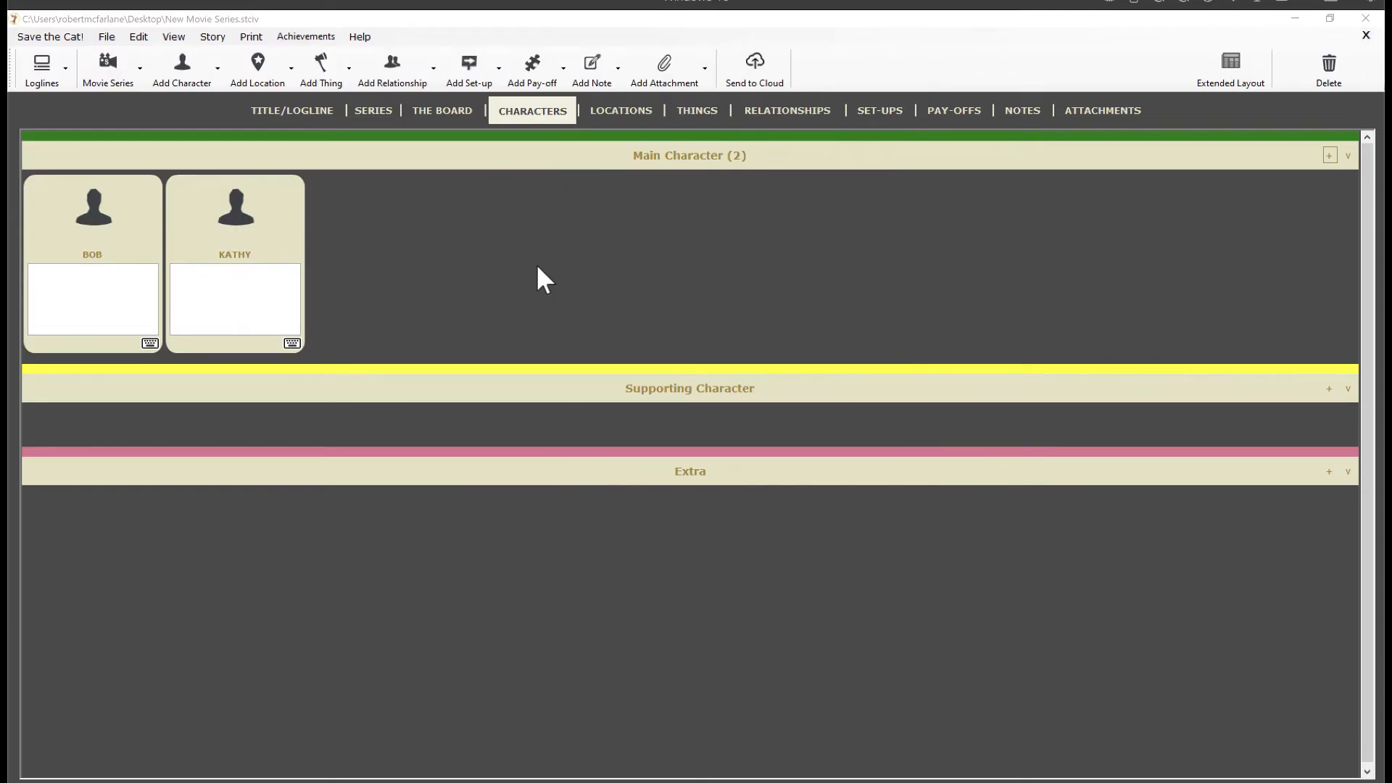
{"action": "mouse_move", "coordinate": [473, 209]}
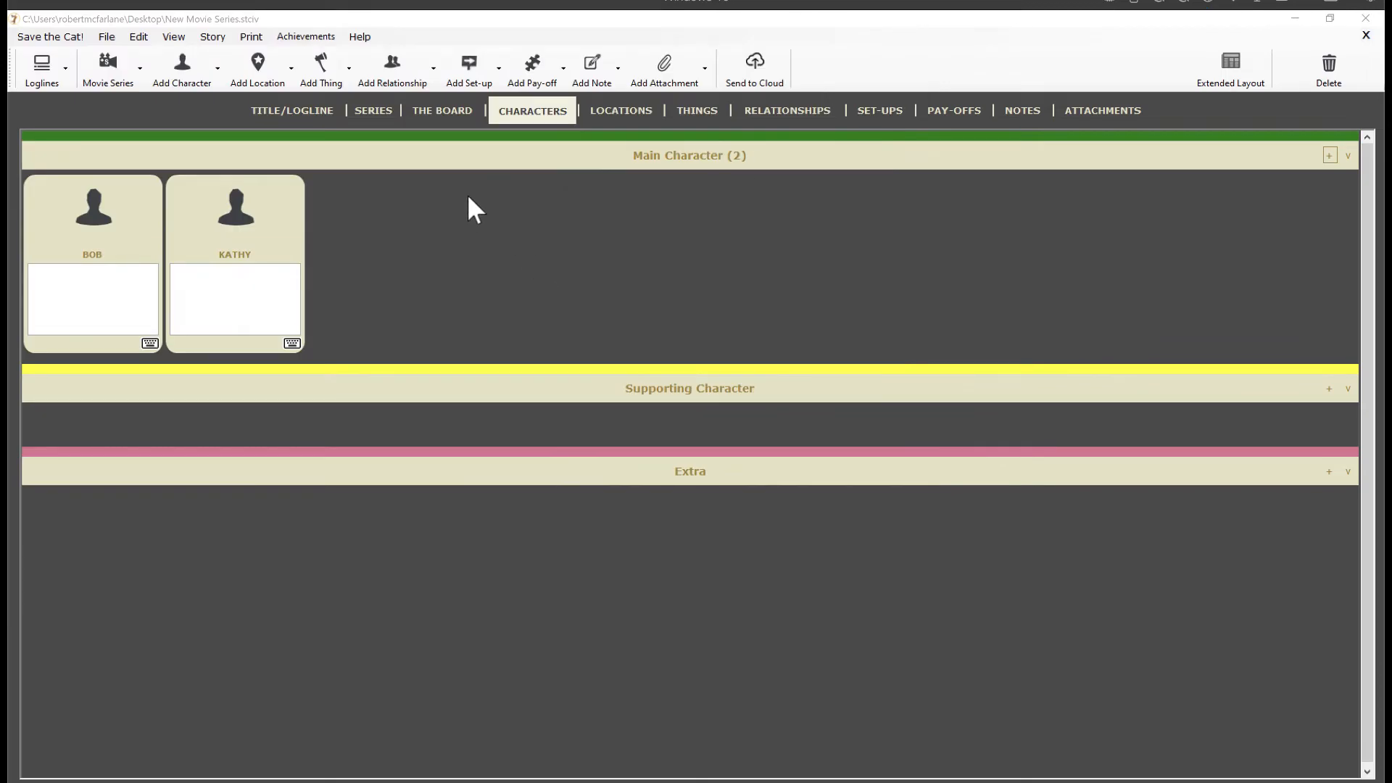
{"action": "left_click", "coordinate": [373, 111]}
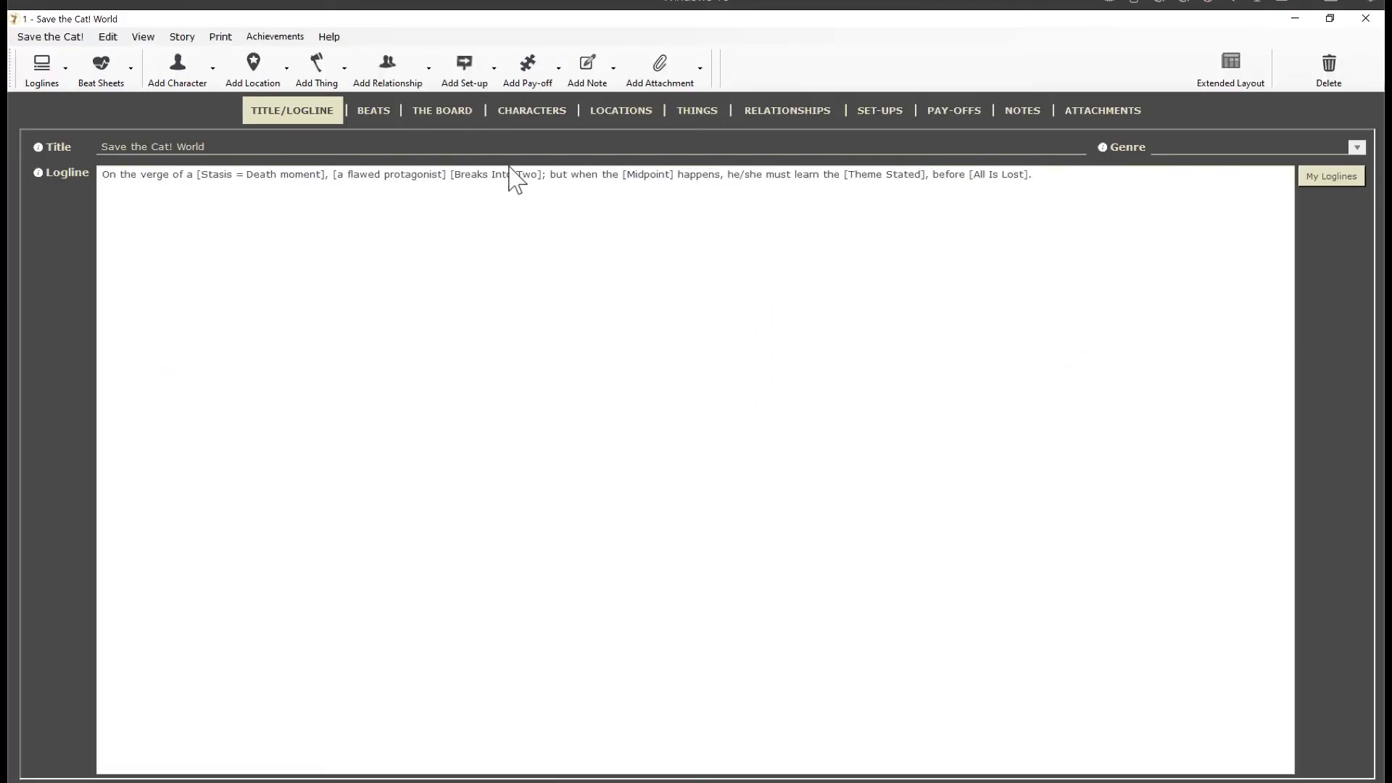
Step: Add WILLIE as a main character under 'Characters Only In' this story, then close the story
{"action": "left_click", "coordinate": [531, 111]}
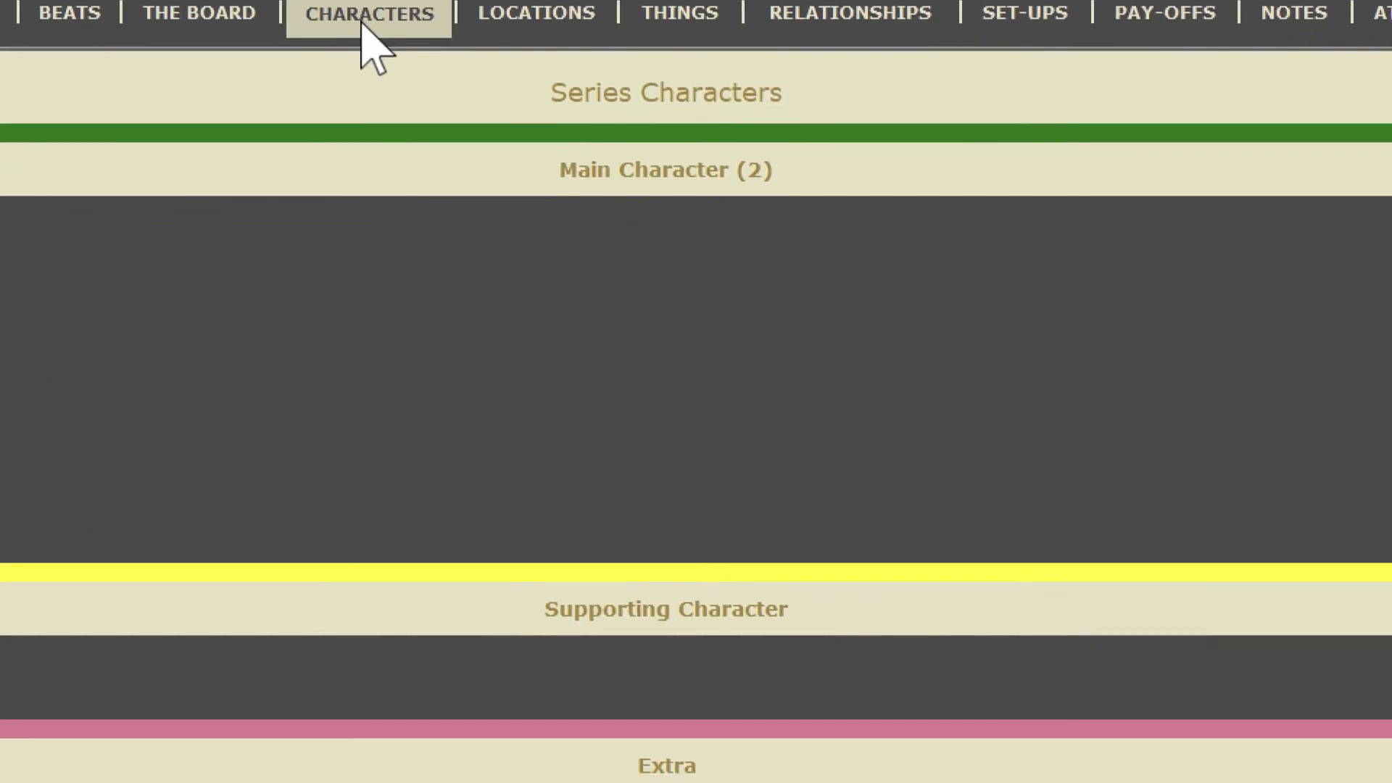
{"action": "scroll", "scroll_direction": "down", "scroll_amount": 3}
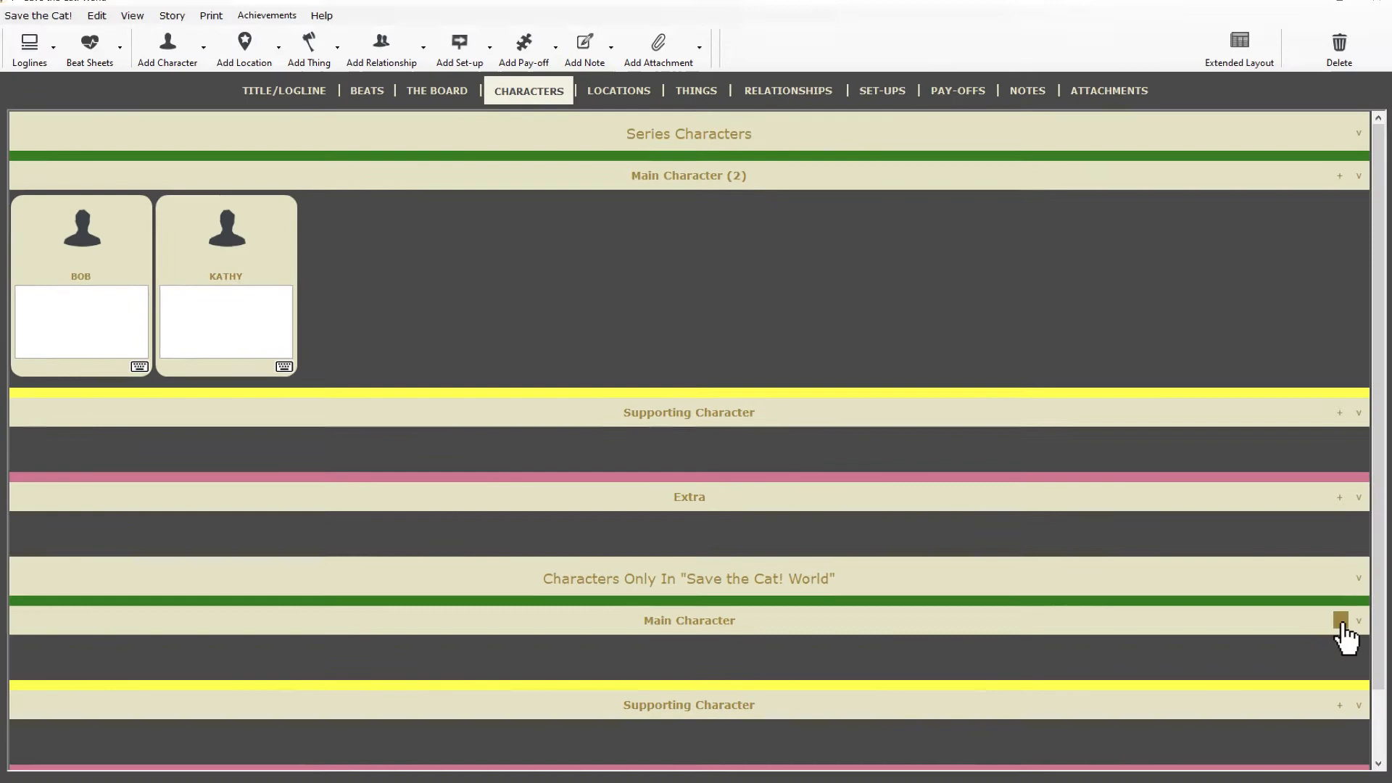
{"action": "left_click", "coordinate": [1340, 620]}
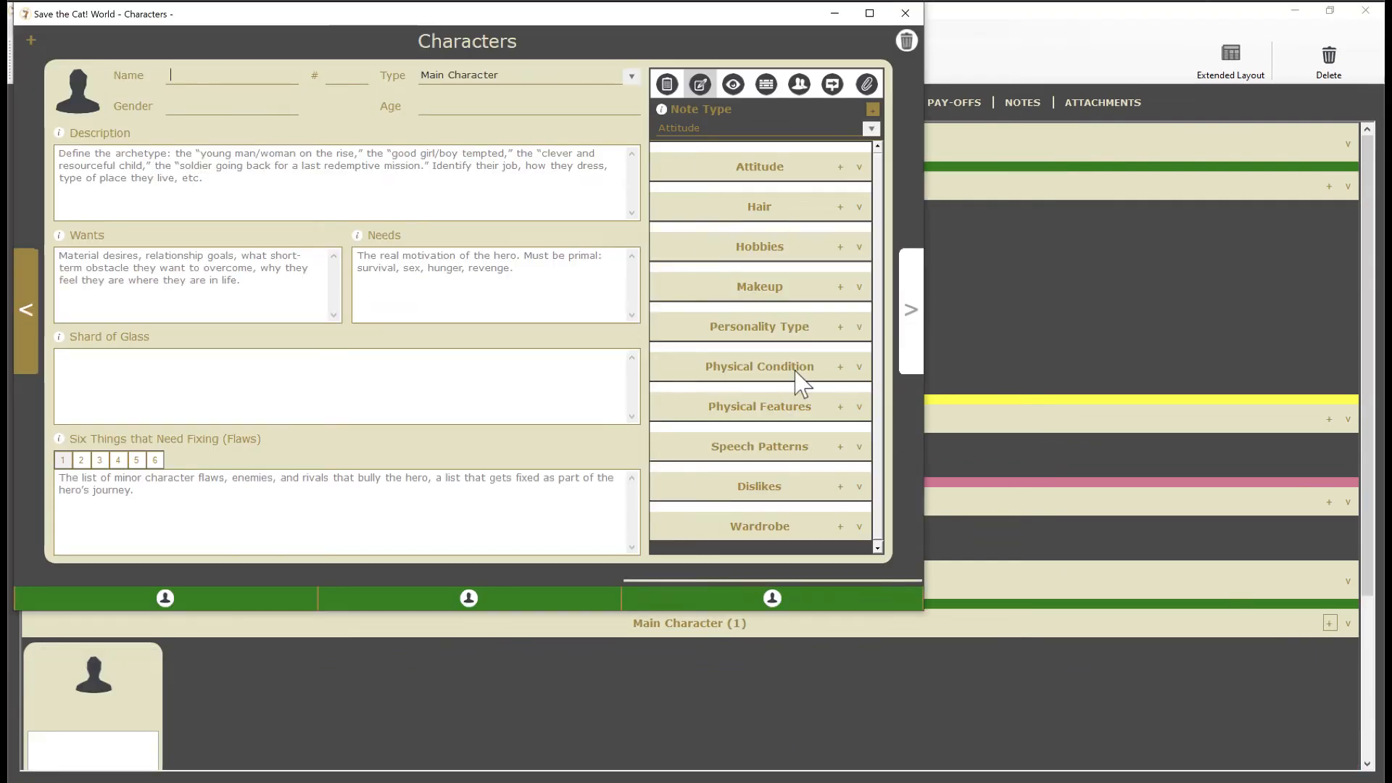
{"action": "type", "text": "WILLIE"}
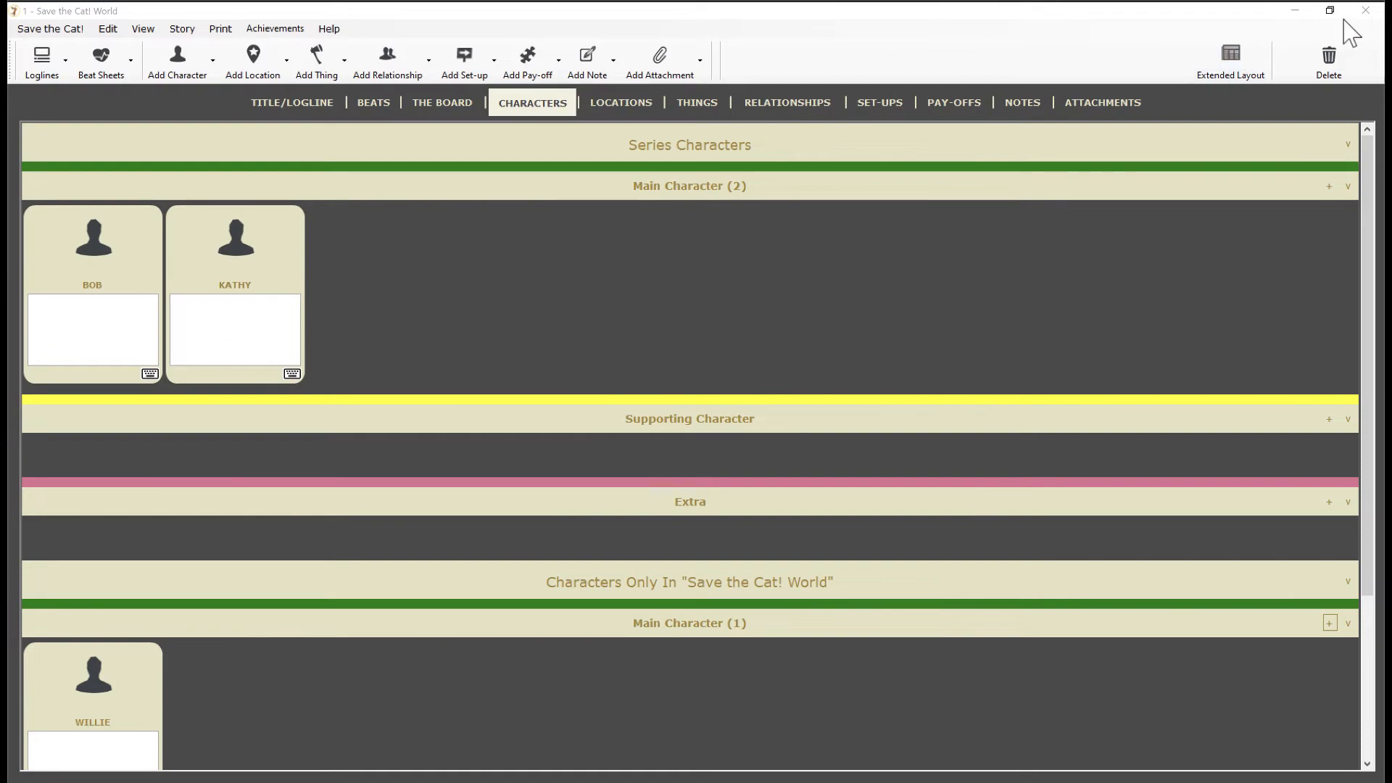
{"action": "left_click", "coordinate": [1366, 10]}
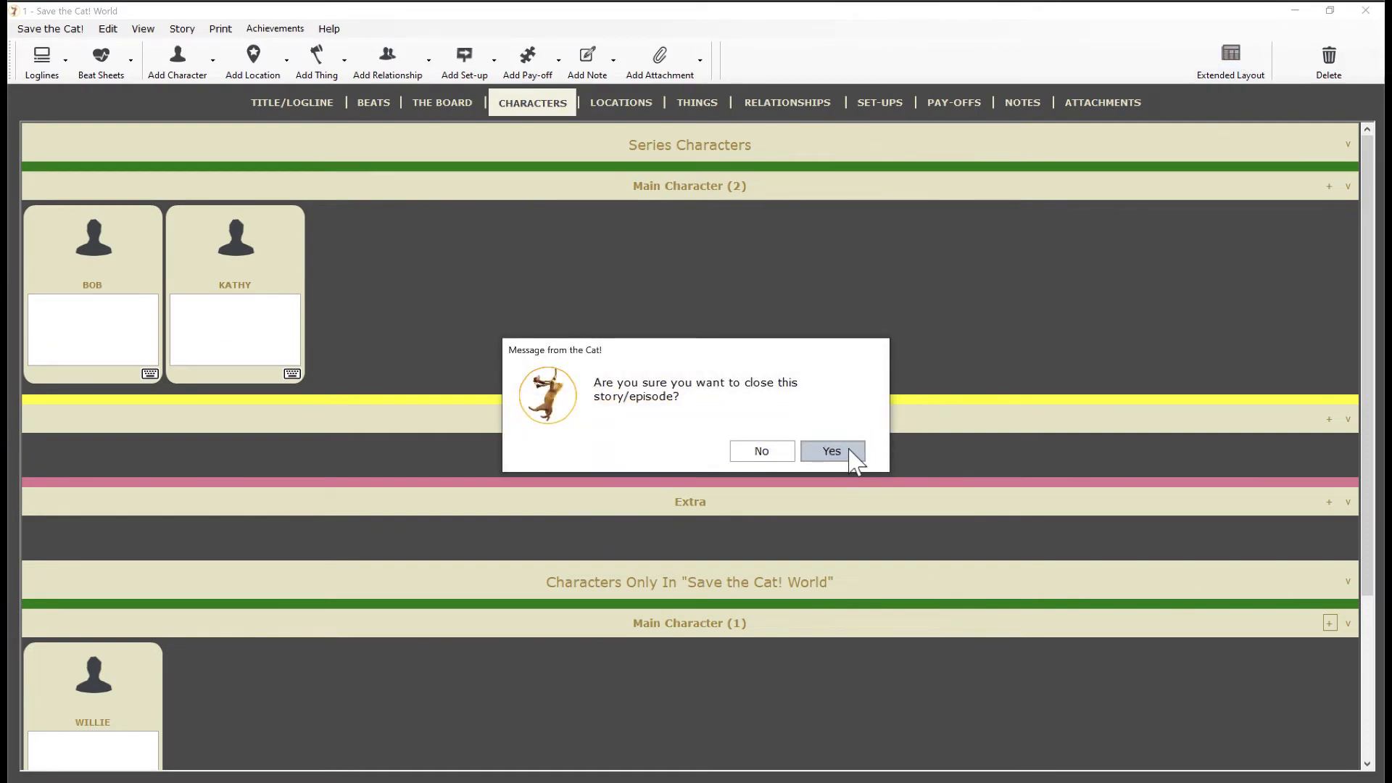
{"action": "left_click", "coordinate": [829, 451]}
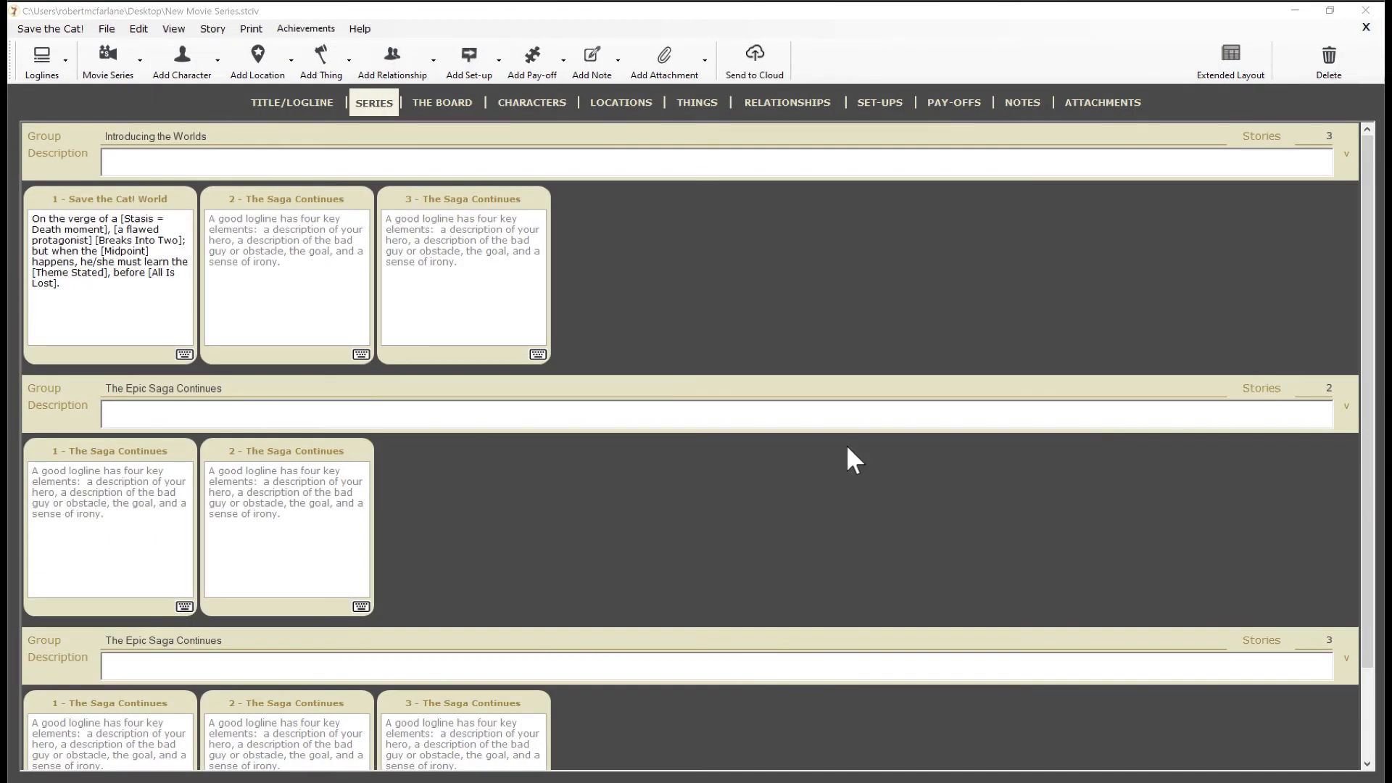
Step: In The Saga Continues characters, add SALLY as series main, make BOB story-only, and close the story
{"action": "double_click", "coordinate": [287, 198]}
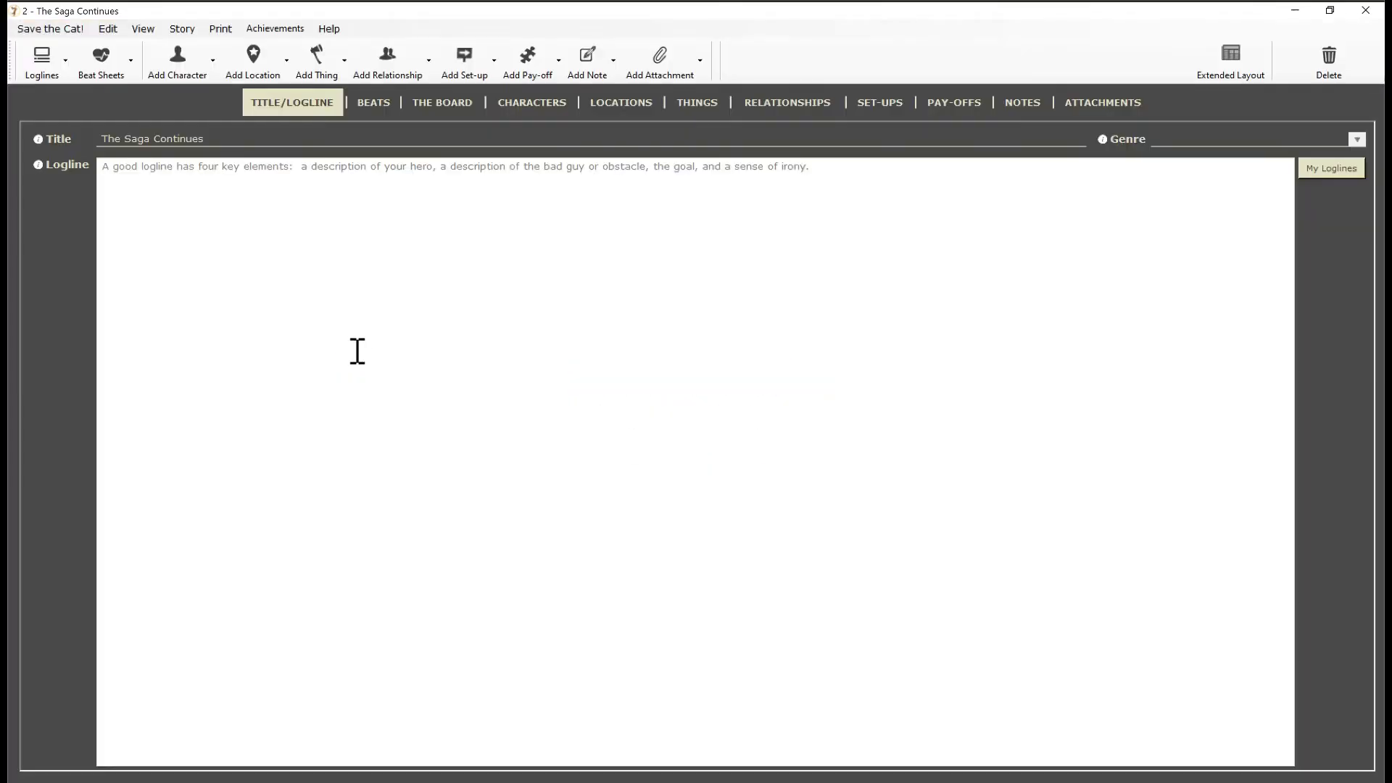
{"action": "left_click", "coordinate": [531, 101]}
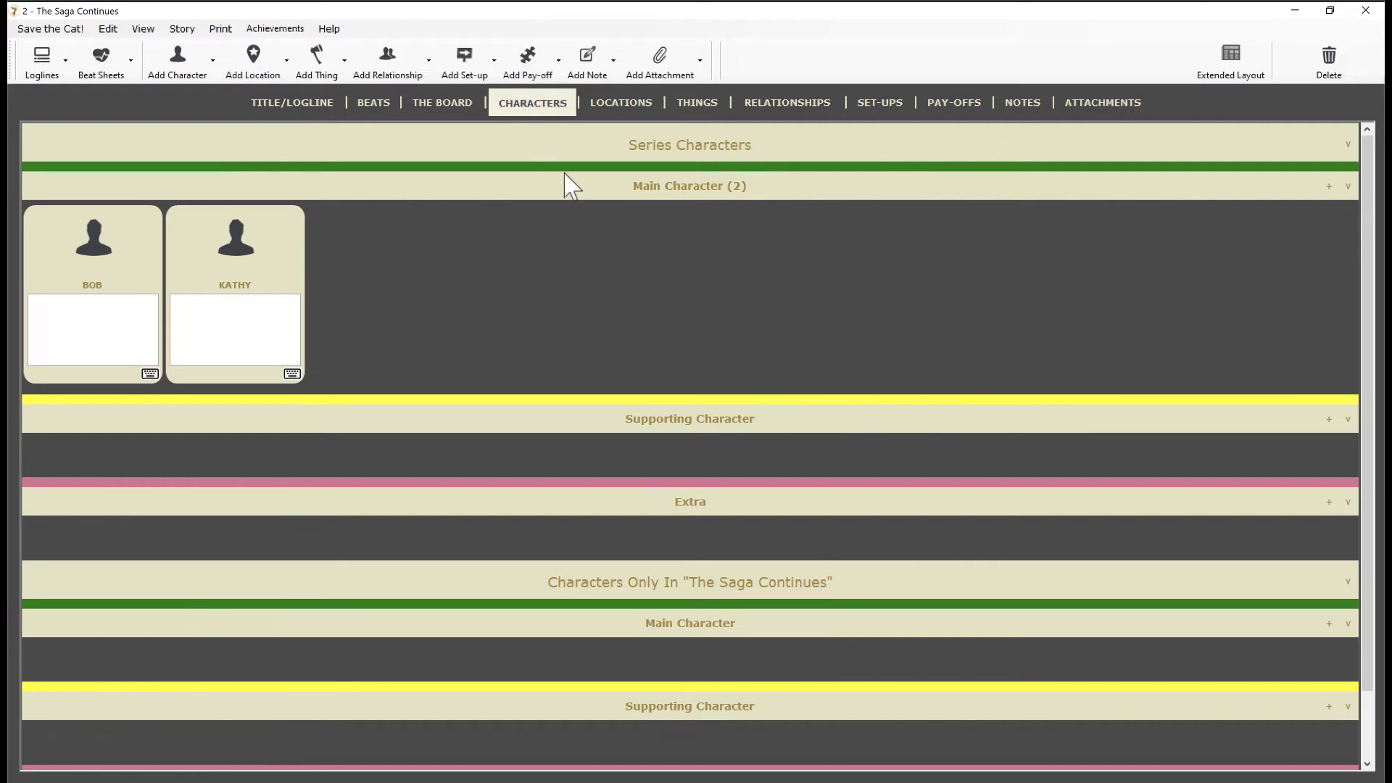
{"action": "mouse_move", "coordinate": [1338, 647]}
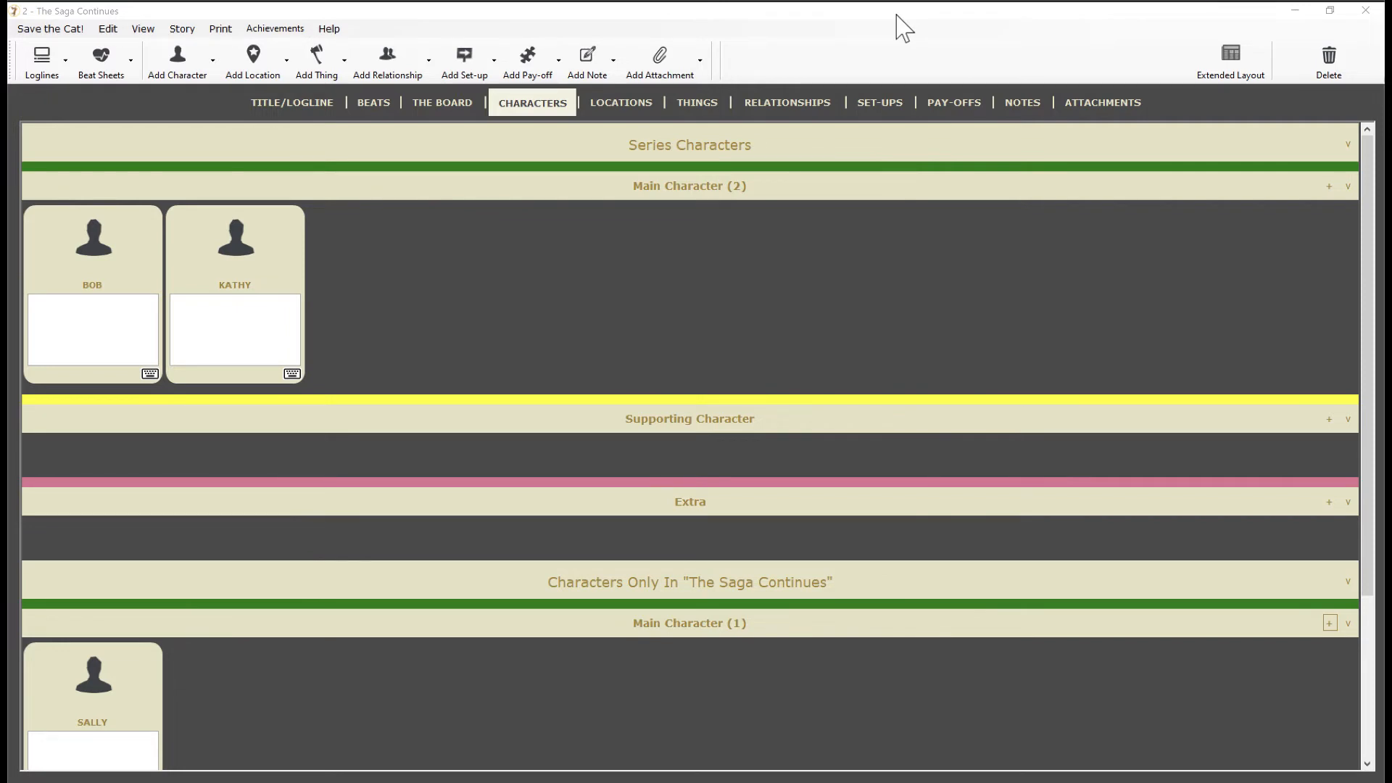
{"action": "mouse_move", "coordinate": [196, 633]}
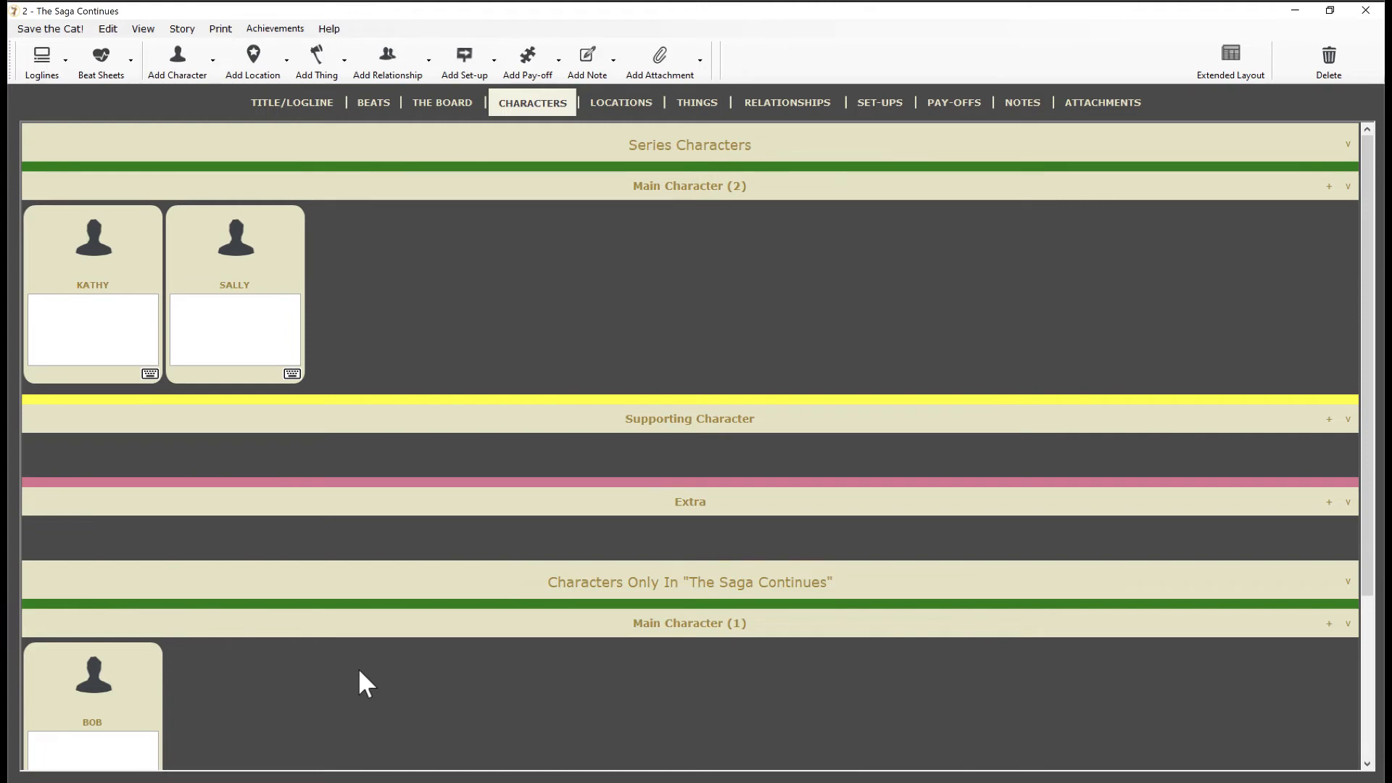
{"action": "mouse_move", "coordinate": [1310, 113]}
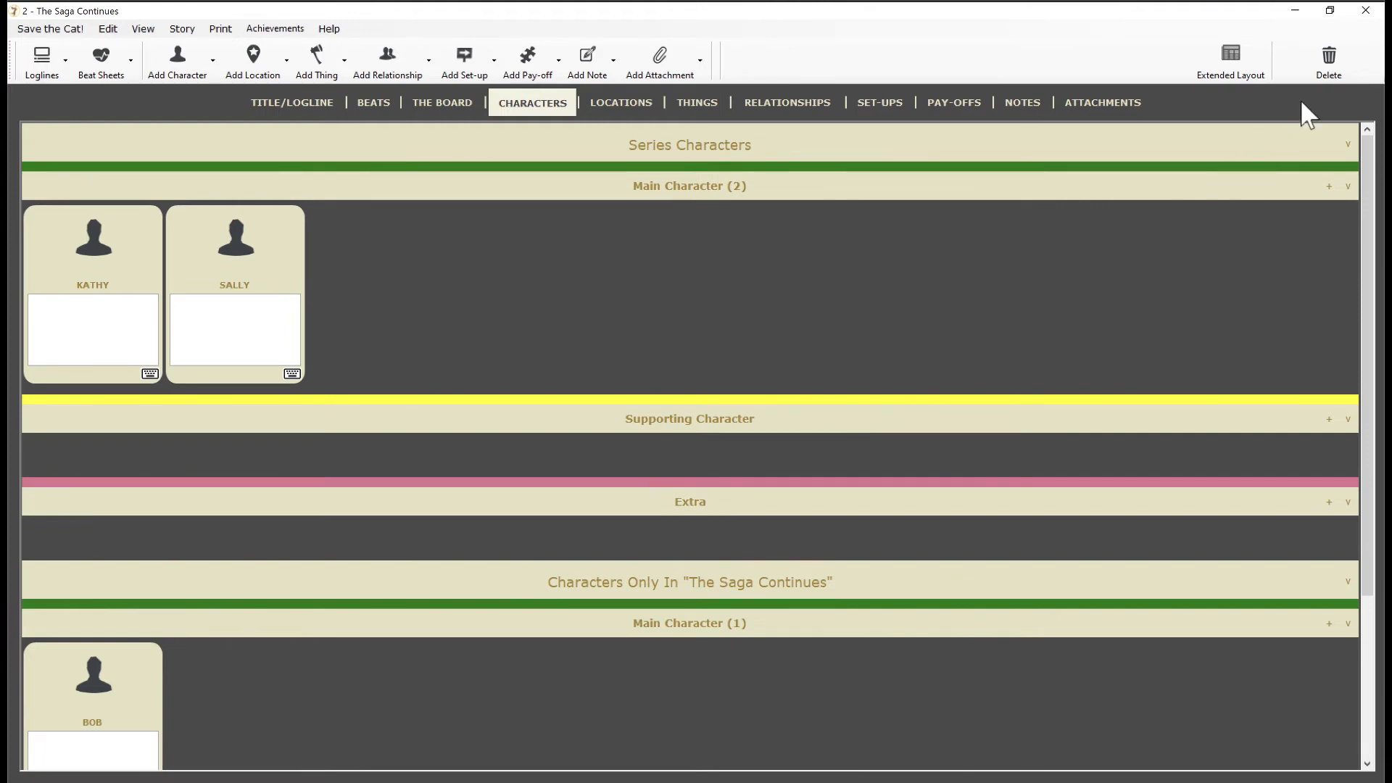
{"action": "left_click", "coordinate": [1365, 10]}
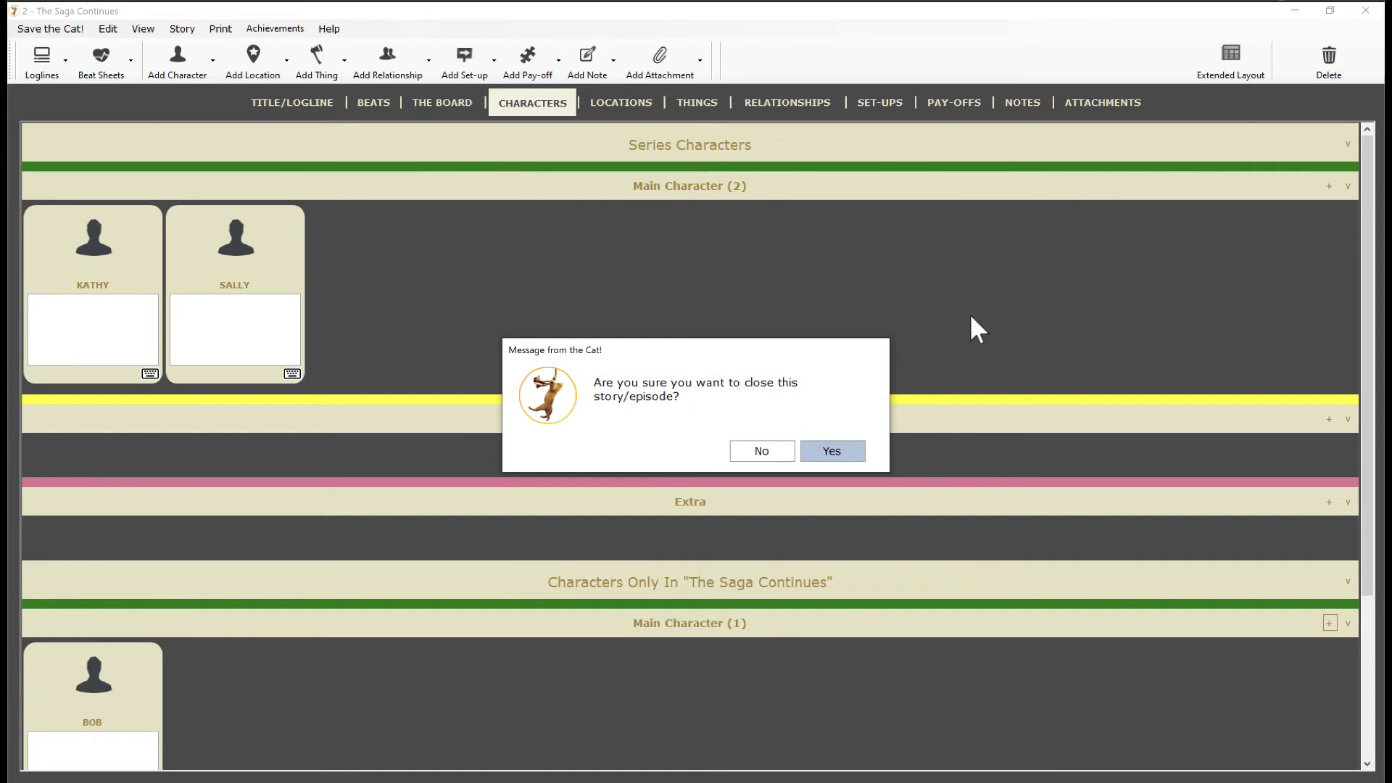
{"action": "left_click", "coordinate": [830, 451]}
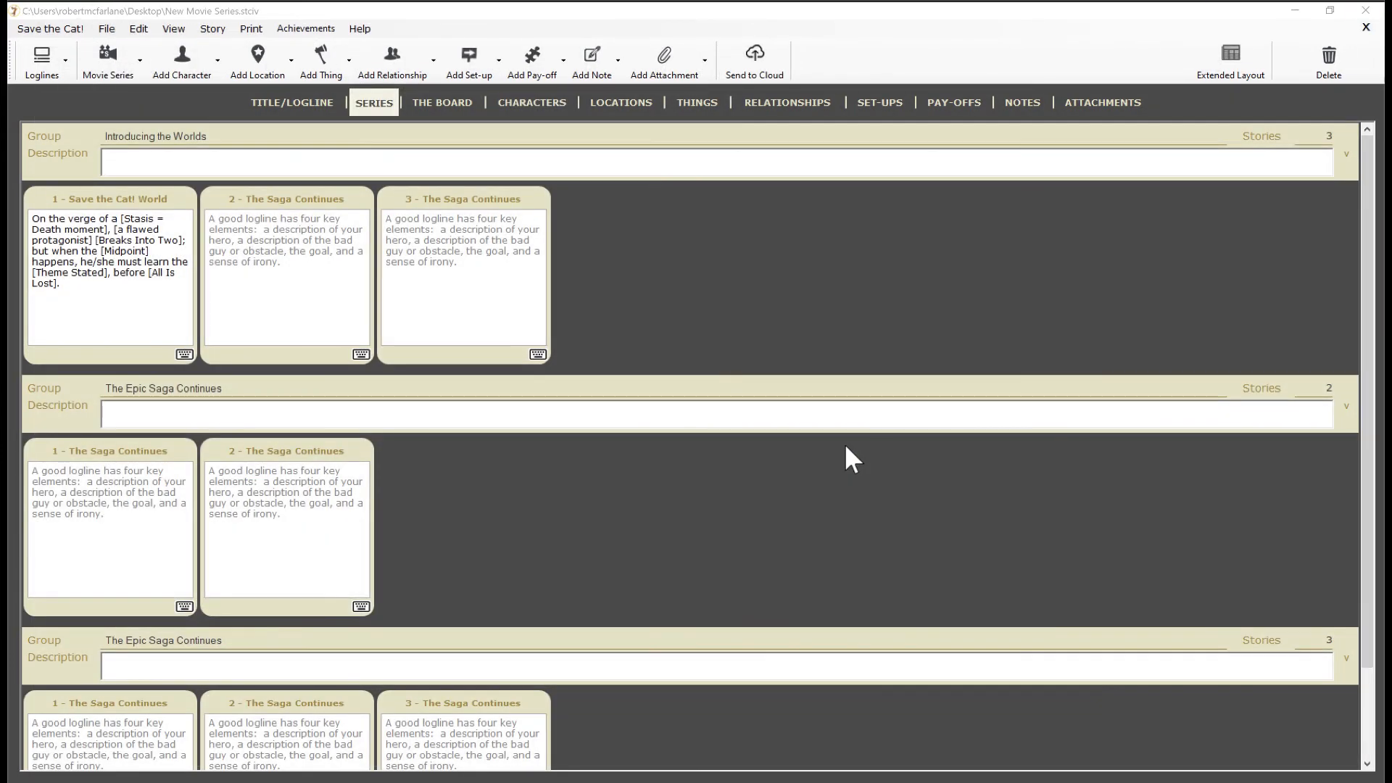
Step: Show THE BOARD with the three story groups laid out as columns
{"action": "left_click", "coordinate": [442, 101]}
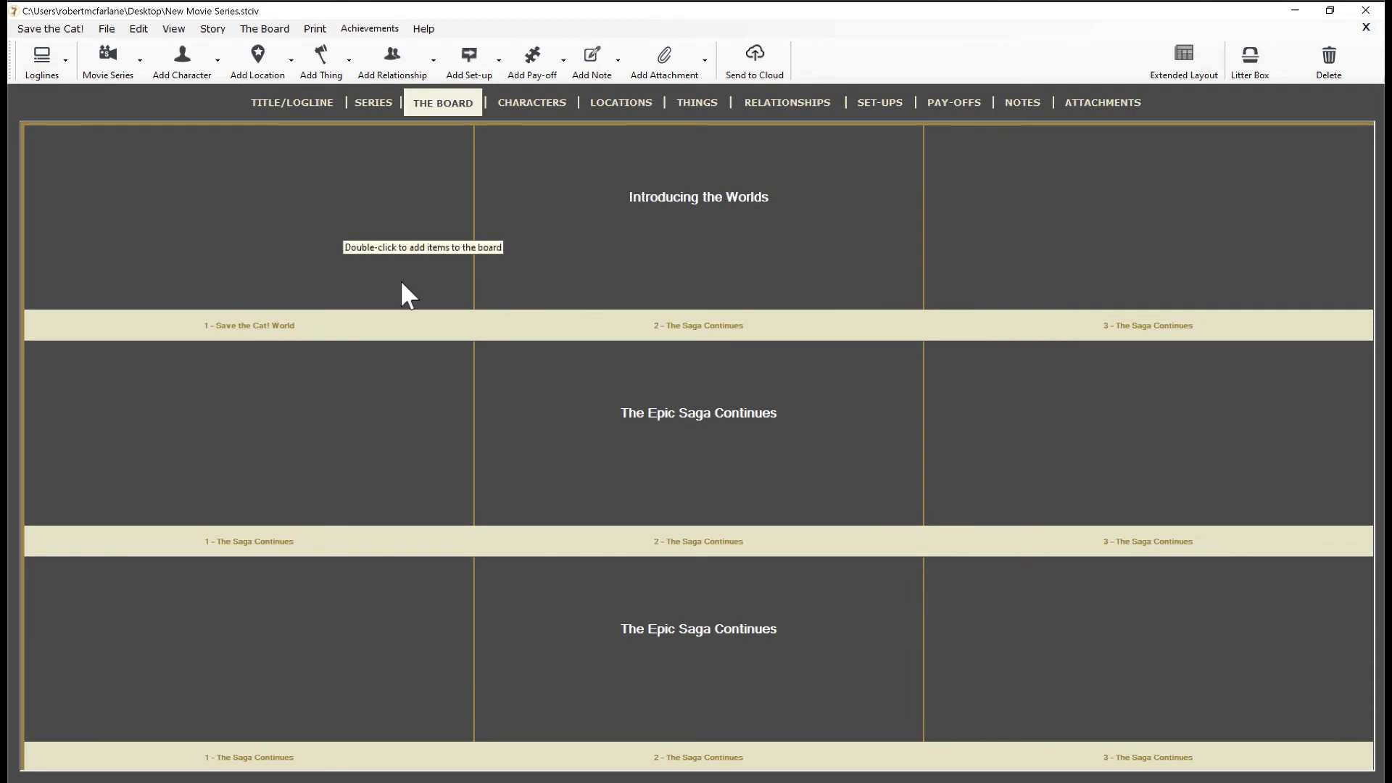
{"action": "mouse_move", "coordinate": [967, 673]}
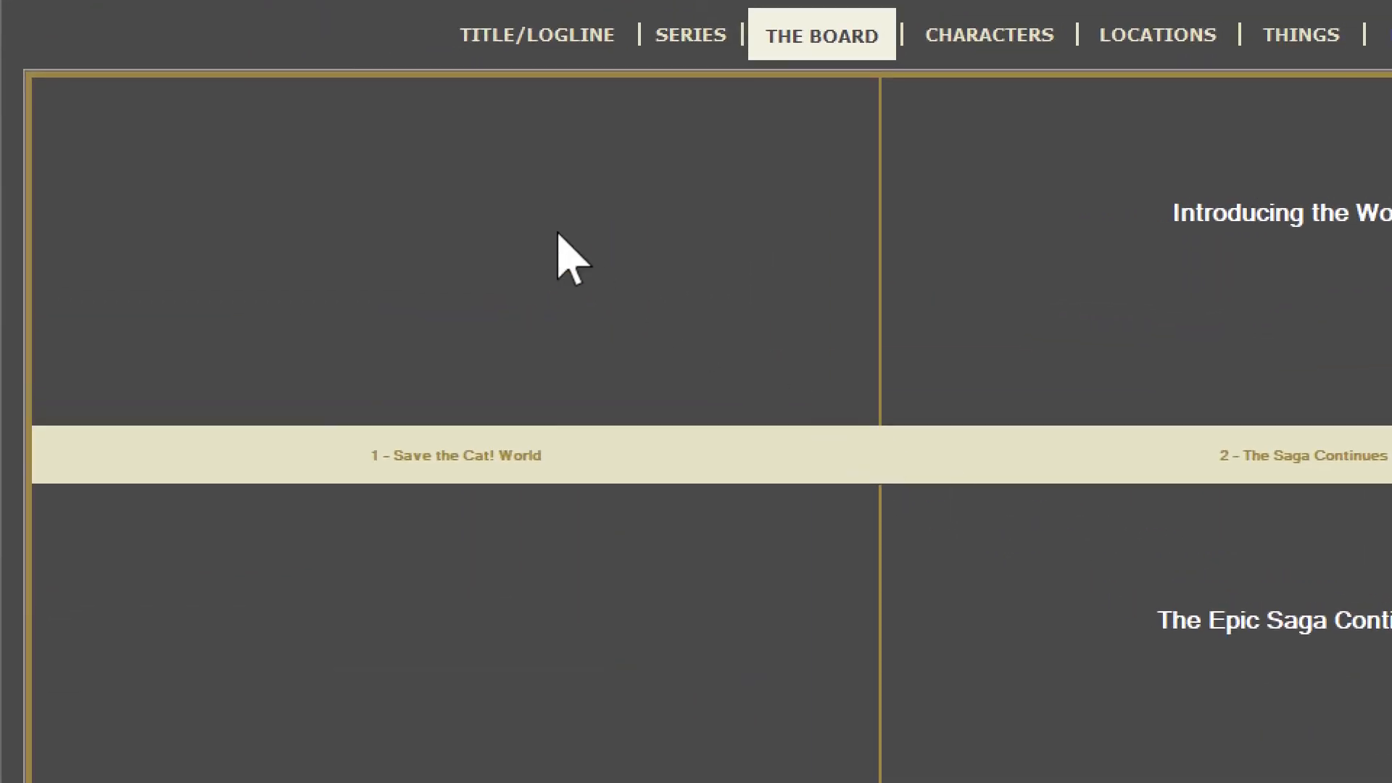
Step: Plot WILLIE's character card in the Save the Cat! World cell using Plot Character Stories
{"action": "right_click", "coordinate": [569, 258]}
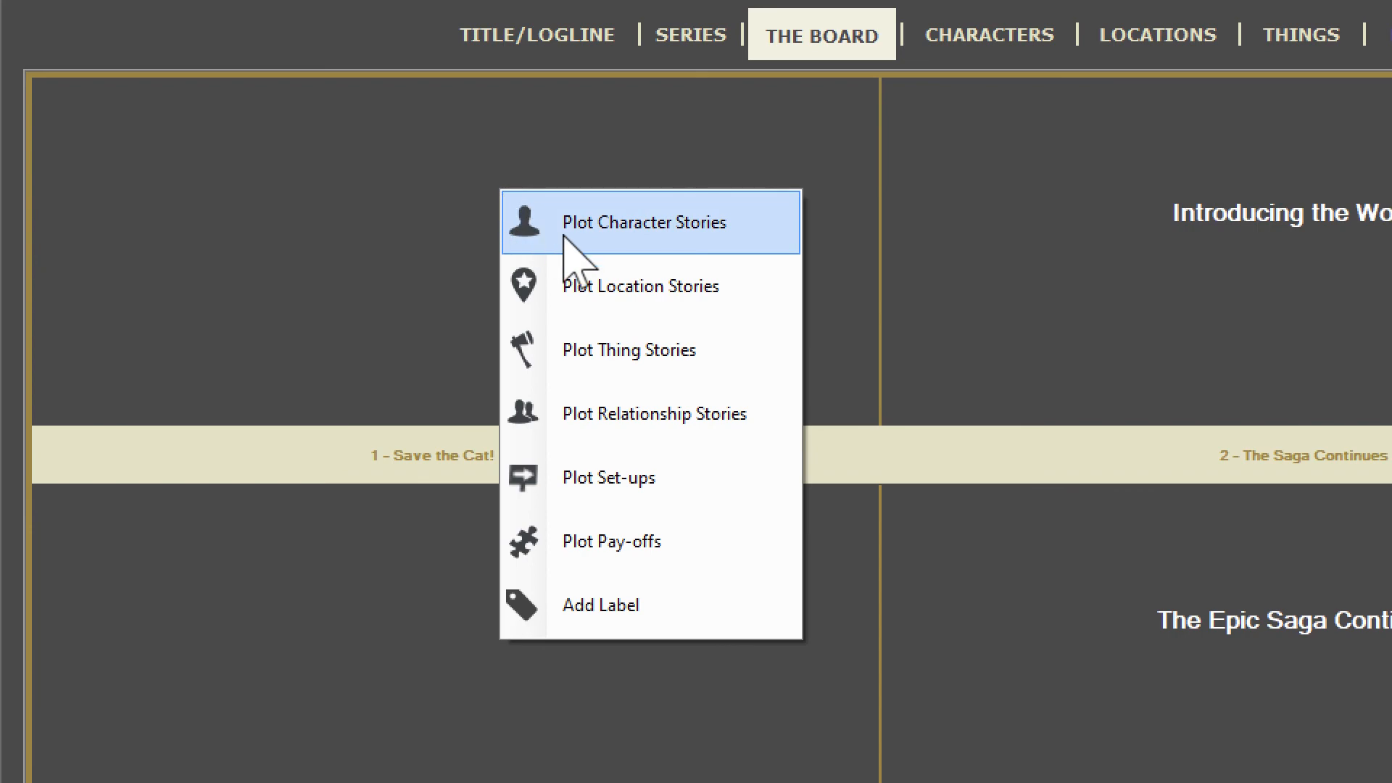
{"action": "left_click", "coordinate": [645, 222]}
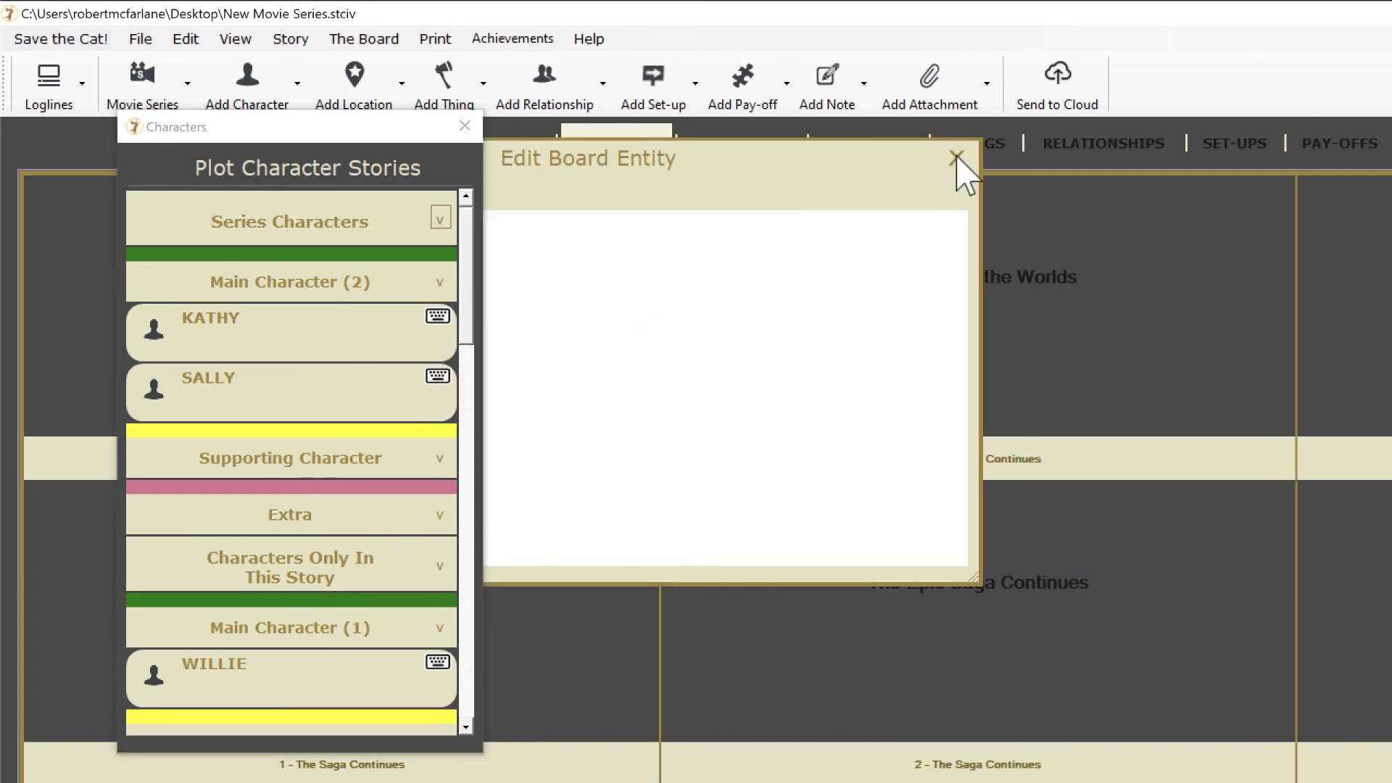
{"action": "left_click", "coordinate": [956, 158]}
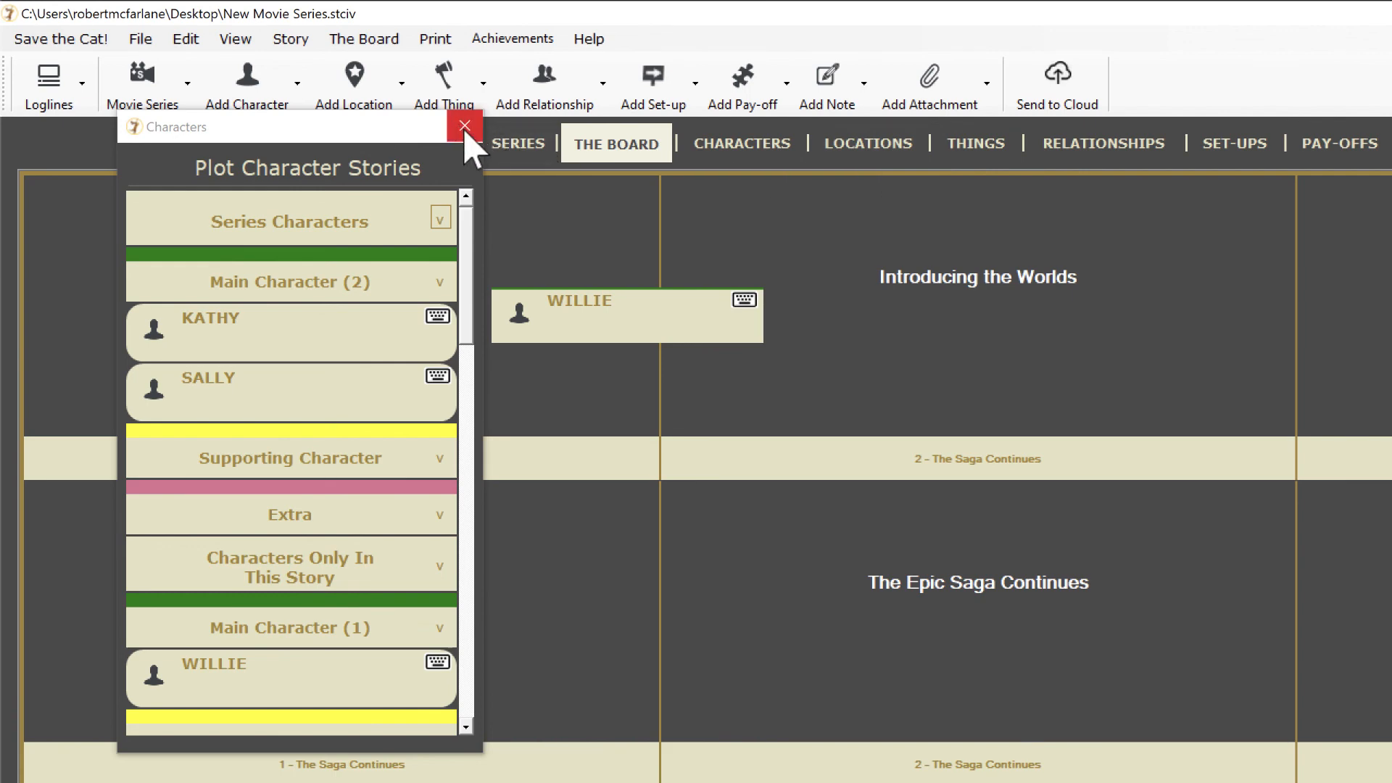
{"action": "left_click", "coordinate": [463, 125]}
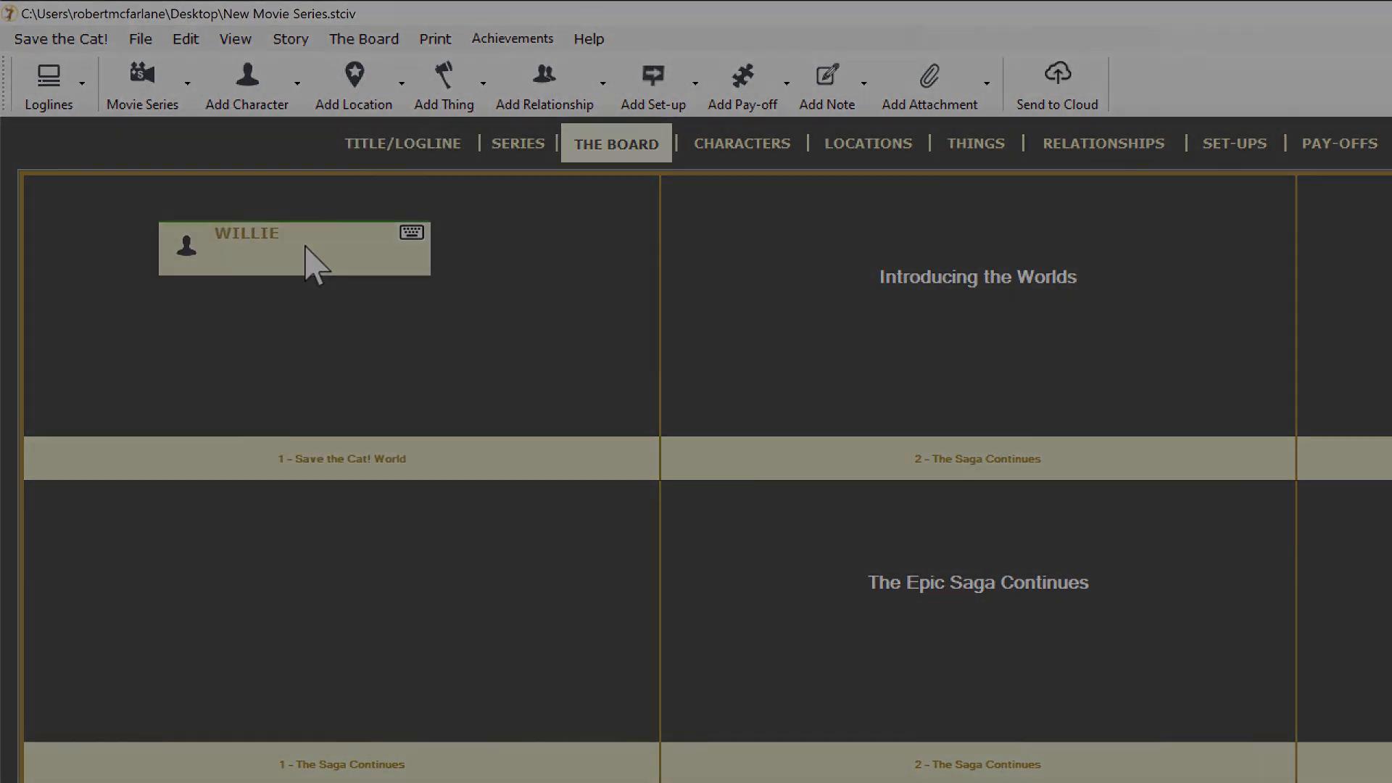